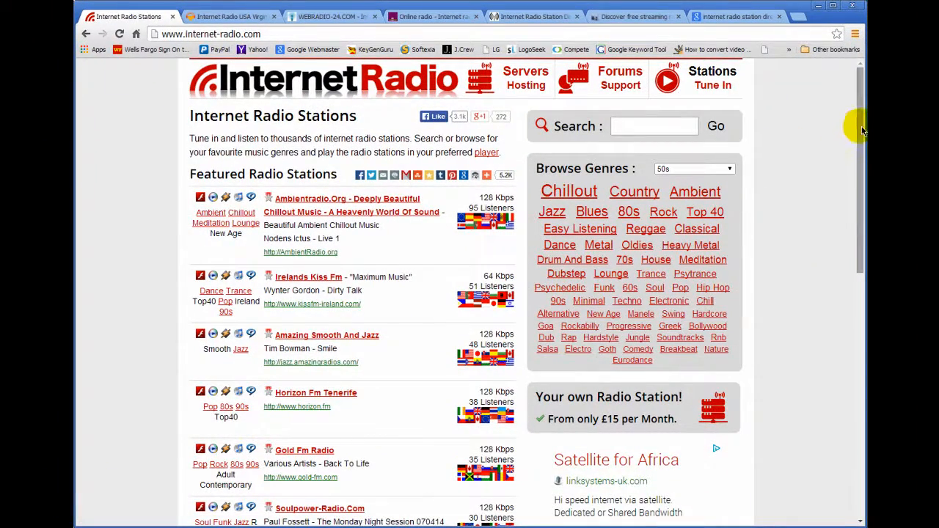
From the page footer, go to Internet-Radio.com's Add Your Station form and the hosting dashboard
{"action": "scroll", "scroll_direction": "down", "scroll_amount": 3}
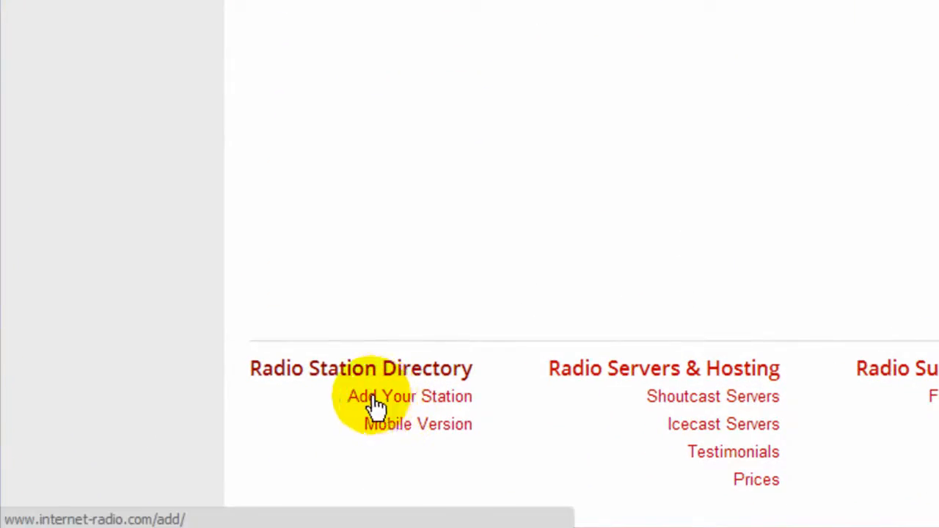
{"action": "left_click", "coordinate": [408, 396]}
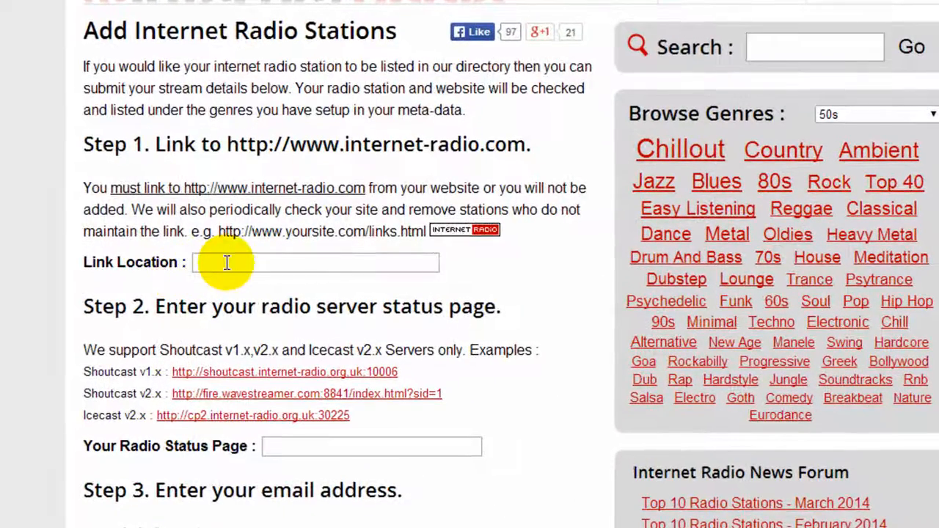
{"action": "mouse_move", "coordinate": [440, 140]}
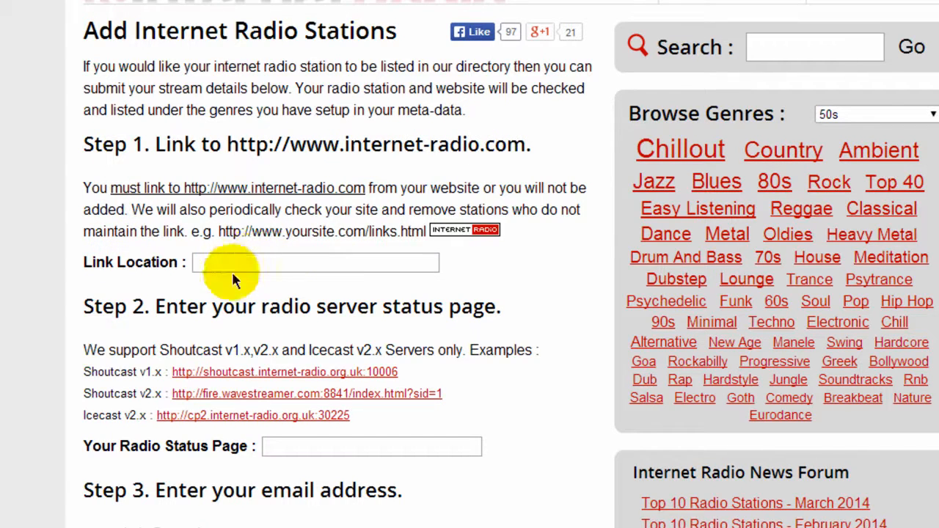
{"action": "left_click", "coordinate": [228, 263]}
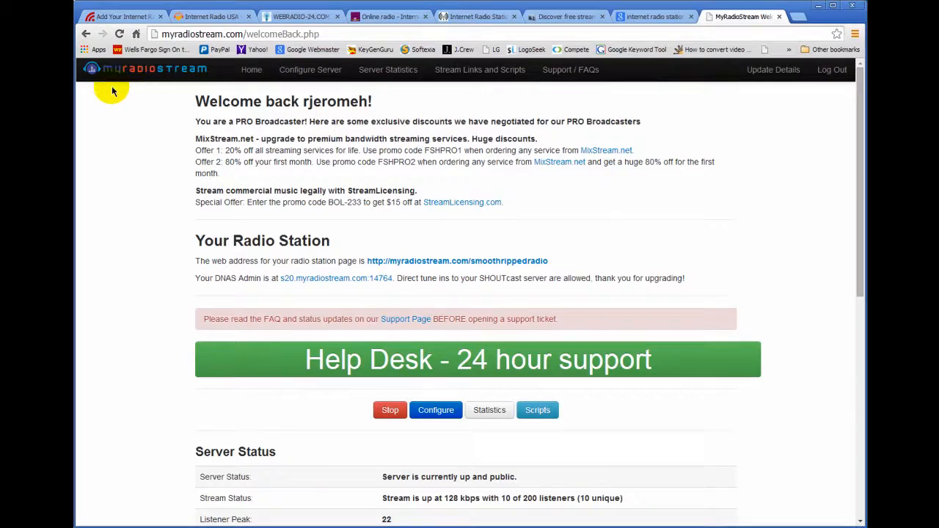
{"action": "mouse_move", "coordinate": [154, 91]}
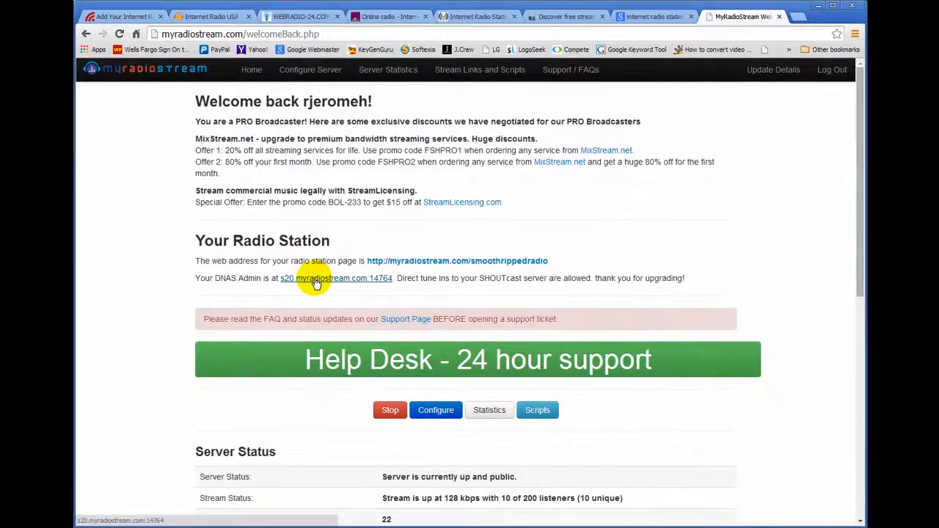
Open the SHOUTcast DNAS status page for s20.myradiostream.com:14764 in a new tab
{"action": "left_click", "coordinate": [315, 278]}
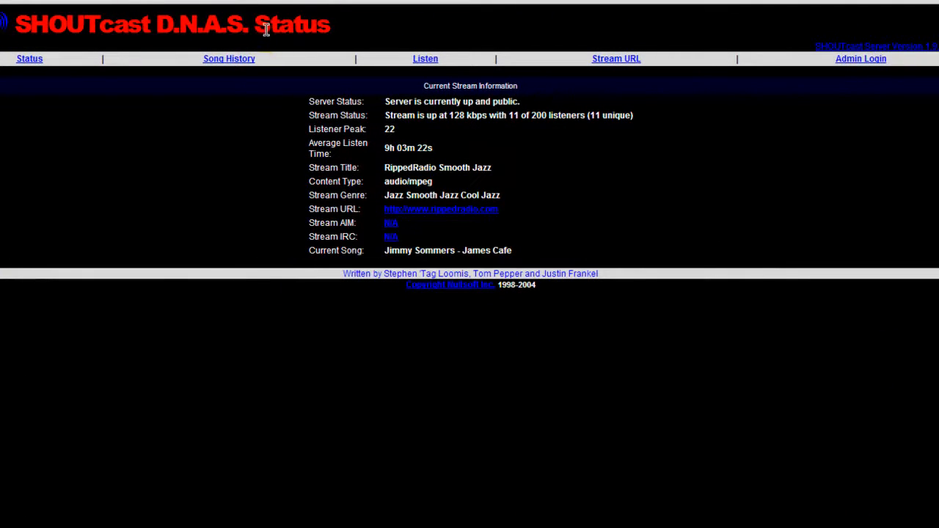
{"action": "mouse_move", "coordinate": [200, 370]}
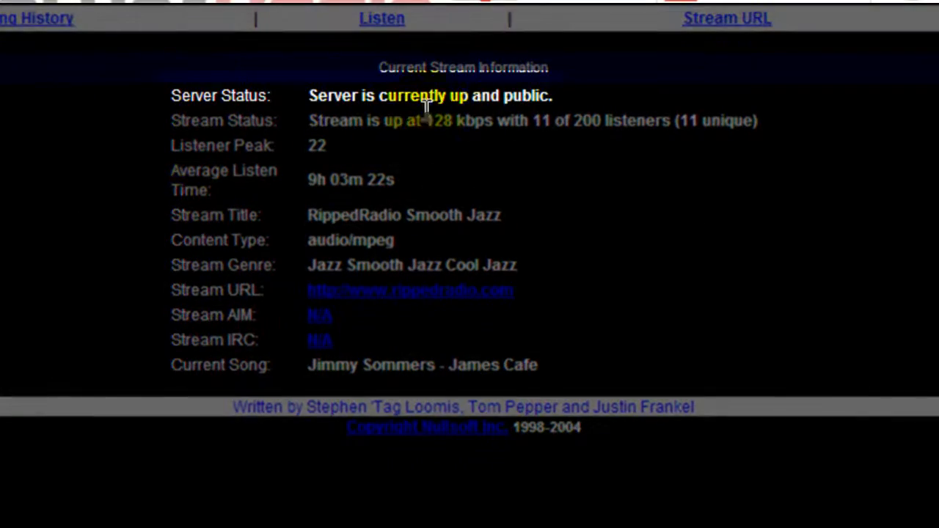
{"action": "mouse_move", "coordinate": [442, 106]}
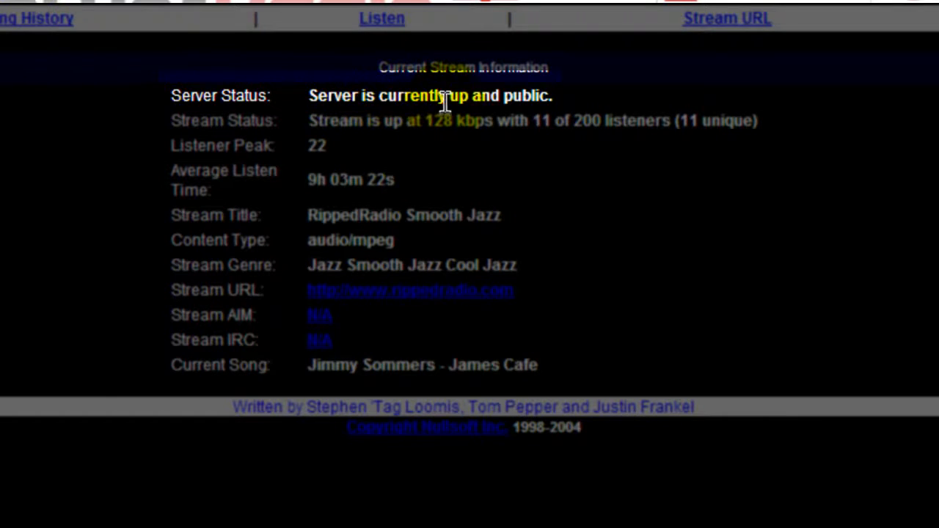
{"action": "mouse_move", "coordinate": [512, 96]}
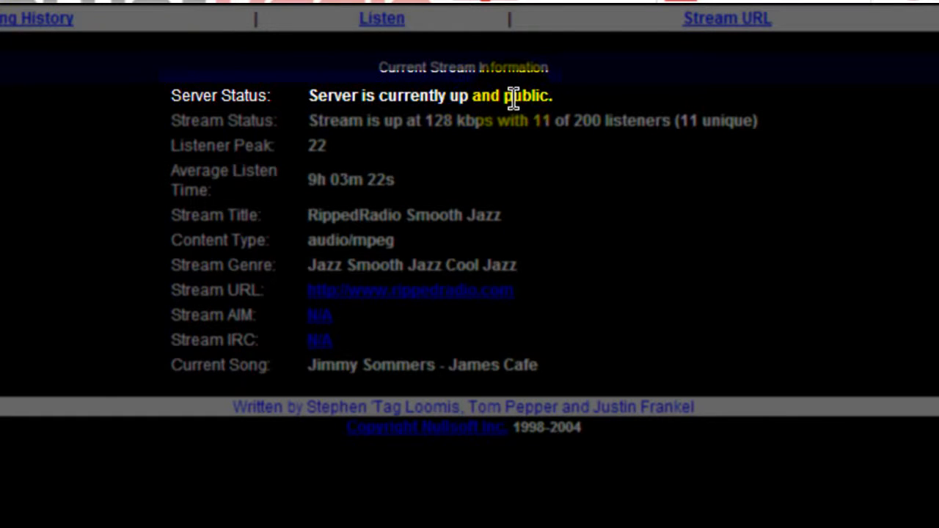
{"action": "mouse_move", "coordinate": [484, 358]}
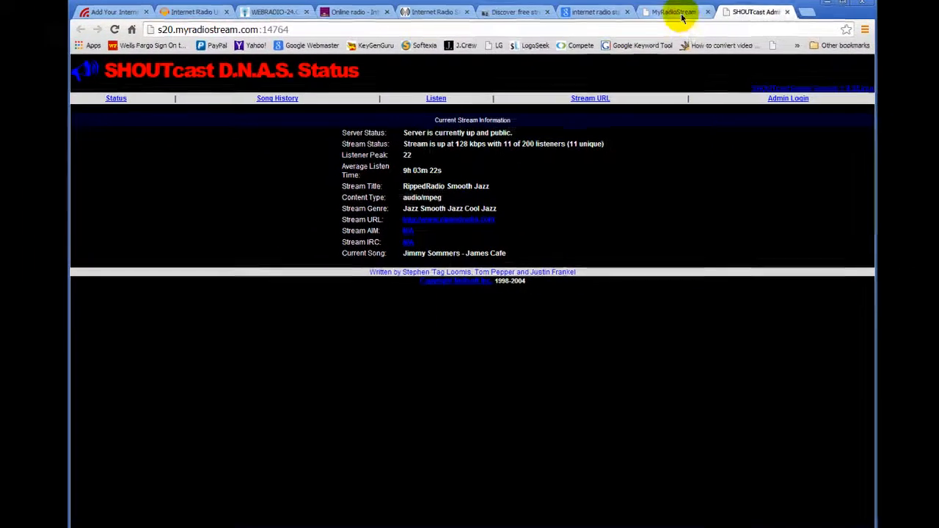
Return to the MyRadioStream account tab showing the DNAS admin address
{"action": "left_click", "coordinate": [672, 12]}
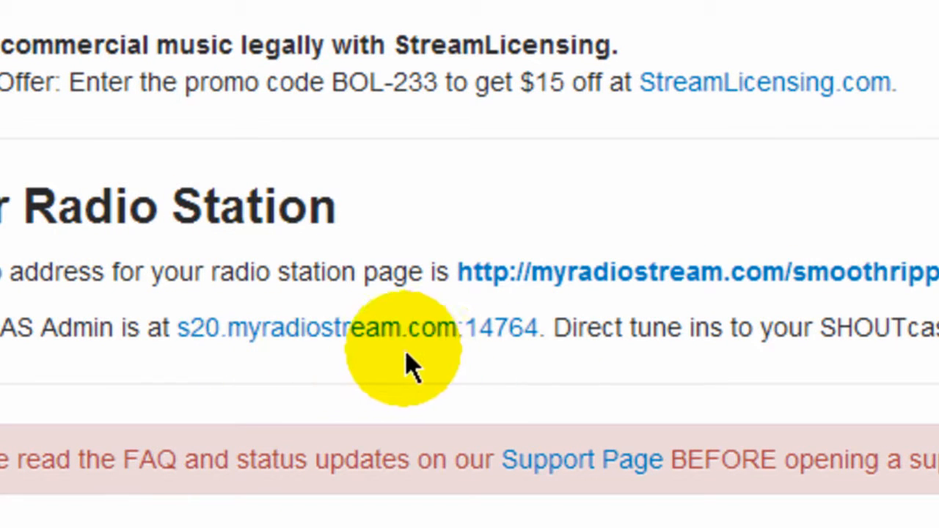
{"action": "mouse_move", "coordinate": [294, 369]}
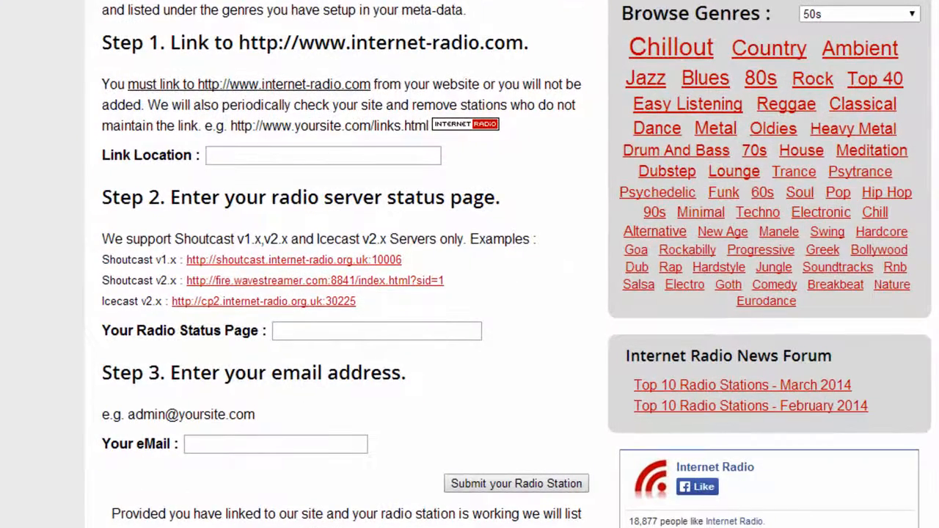
{"action": "mouse_move", "coordinate": [165, 332]}
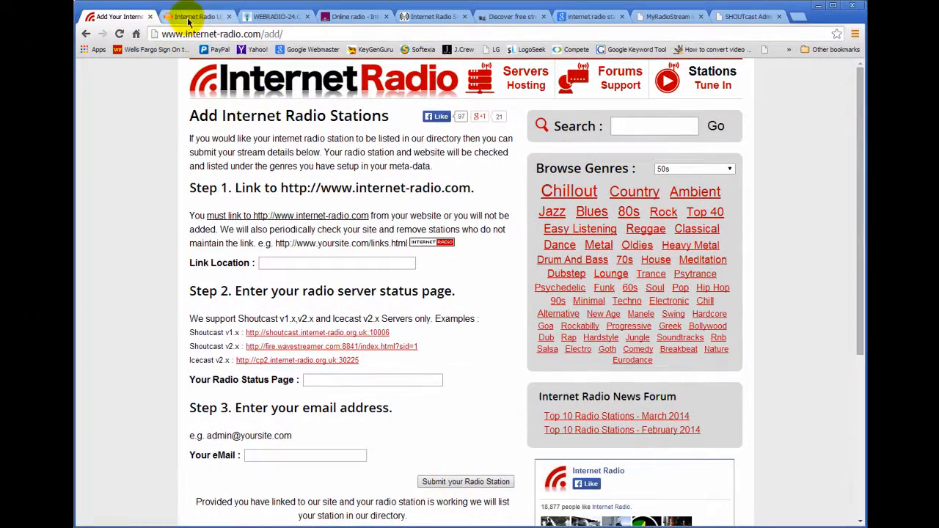
Go to RadioGuide.FM's Virginia listing and its Add Station submission page
{"action": "left_click", "coordinate": [196, 16]}
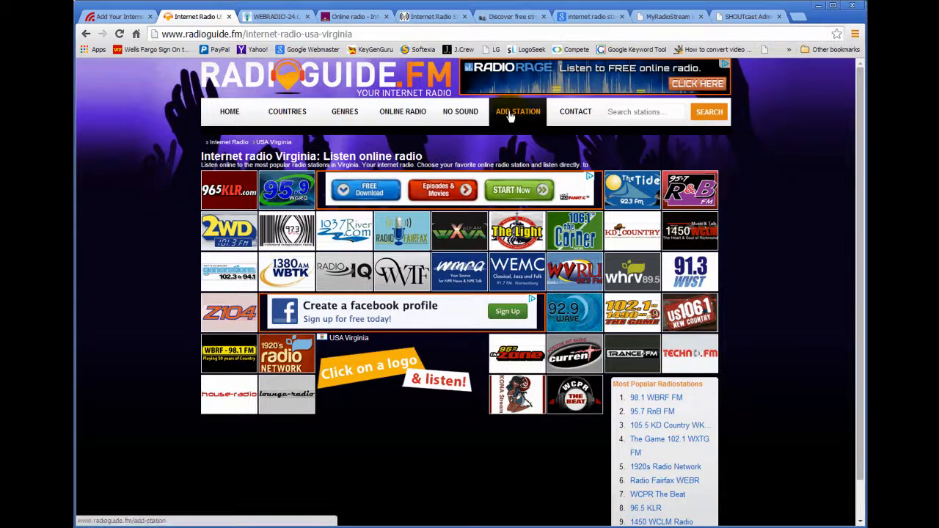
{"action": "mouse_move", "coordinate": [512, 111]}
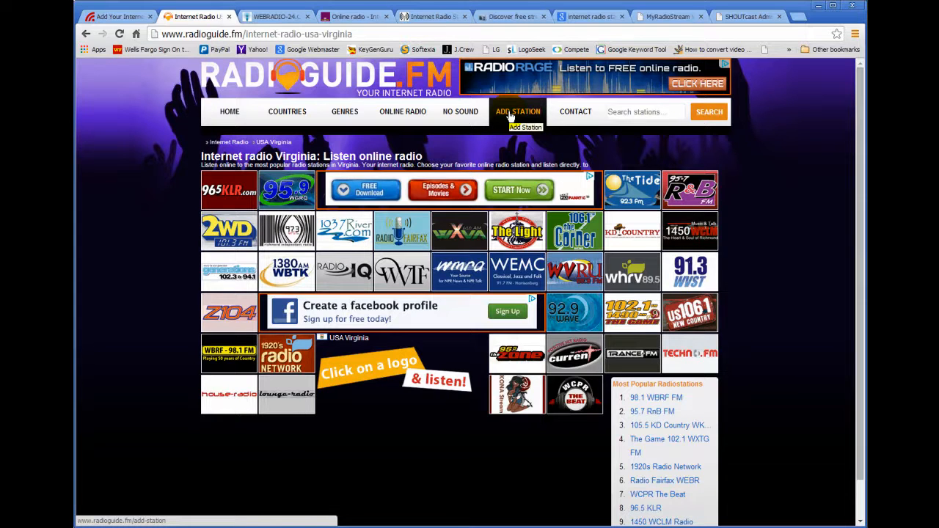
{"action": "left_click", "coordinate": [270, 16]}
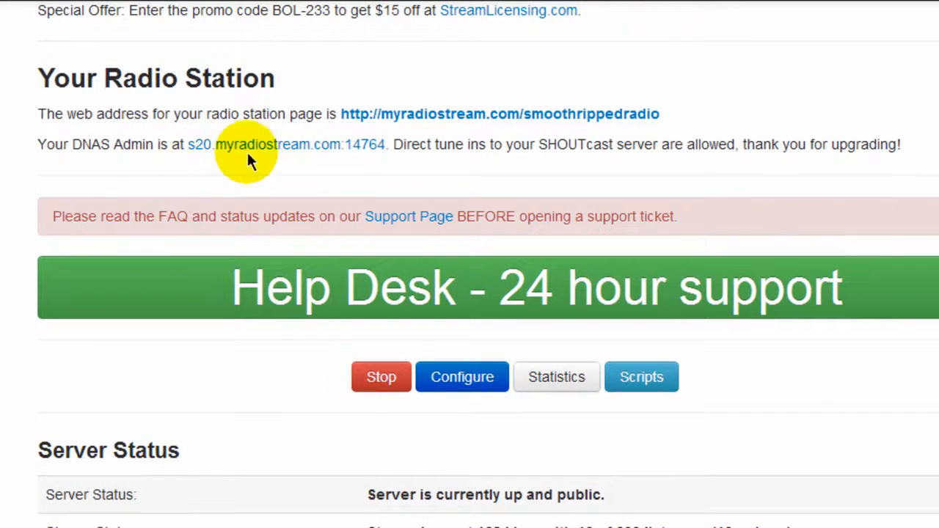
{"action": "mouse_move", "coordinate": [352, 163]}
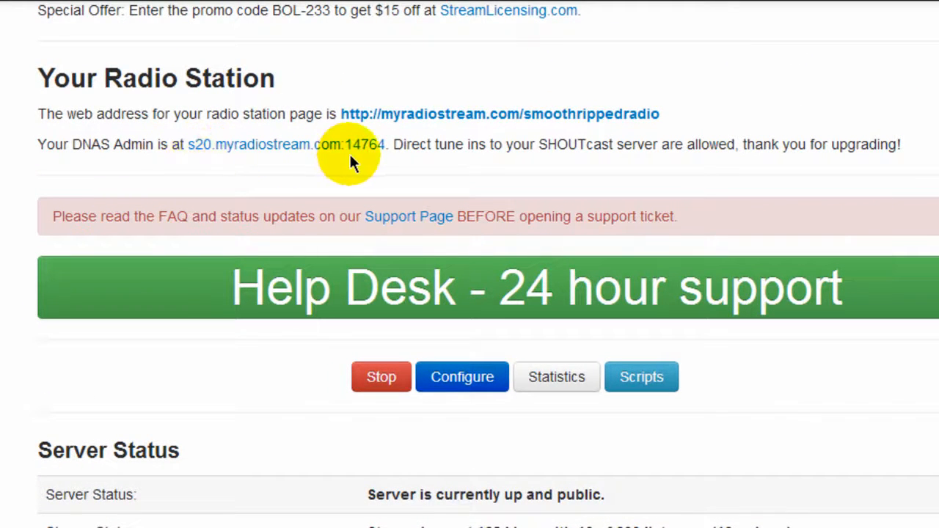
{"action": "mouse_move", "coordinate": [206, 154]}
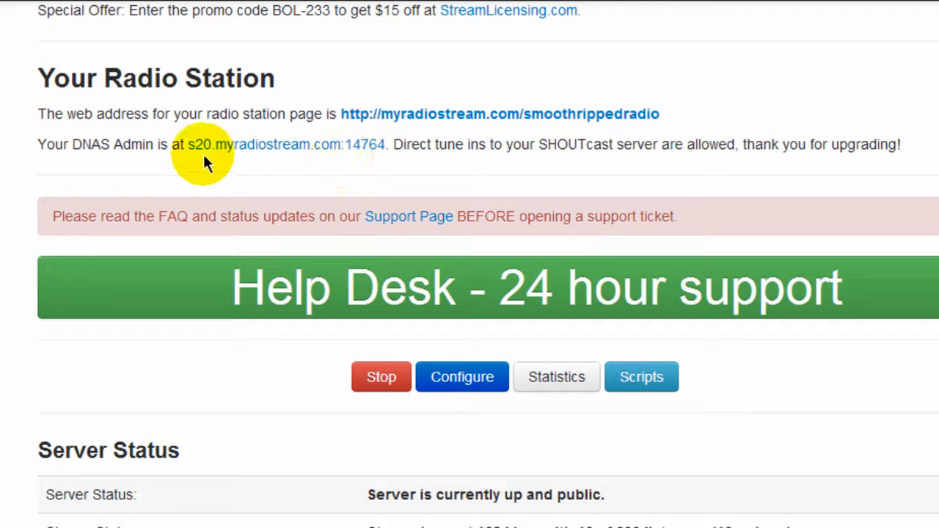
{"action": "mouse_move", "coordinate": [341, 169]}
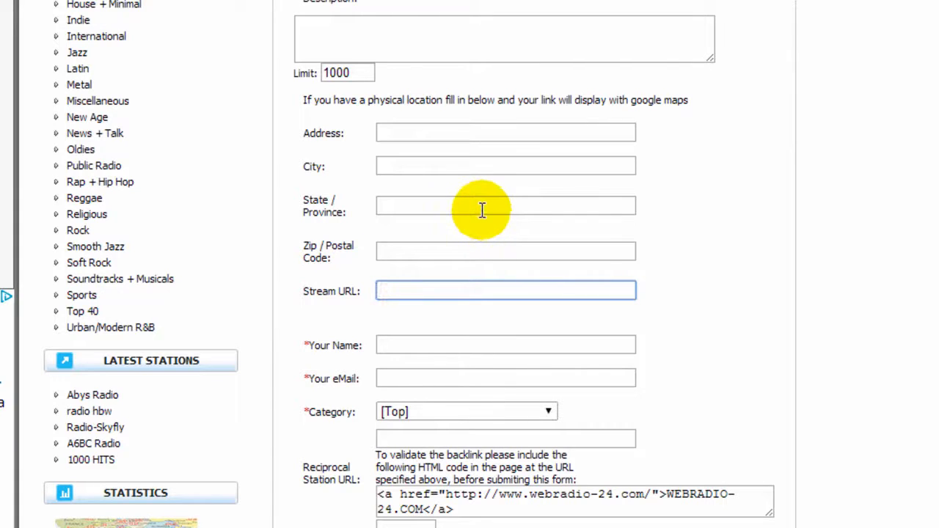
Scroll down through WebRadio-24's station submission form fields
{"action": "scroll", "scroll_direction": "down", "scroll_amount": 3}
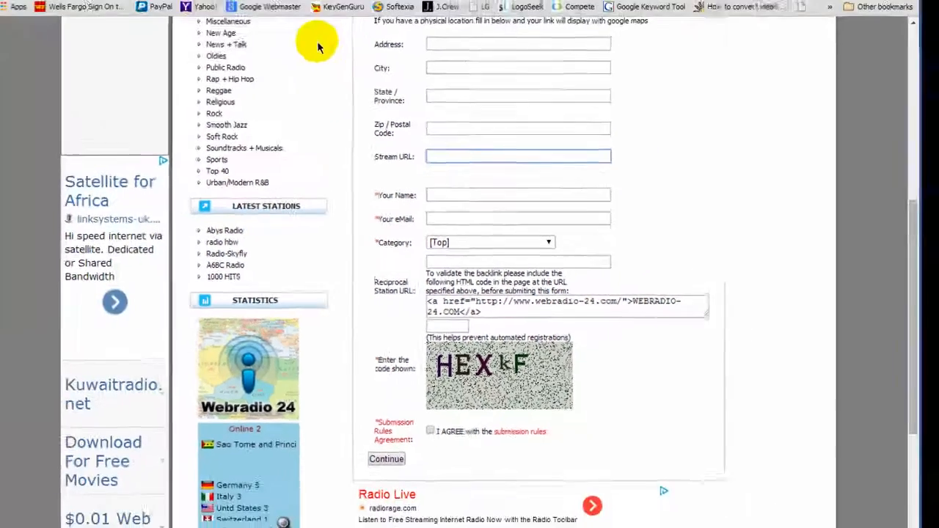
Browse MusicGoal's radio station list and go to its Add radio page
{"action": "left_click", "coordinate": [548, 32]}
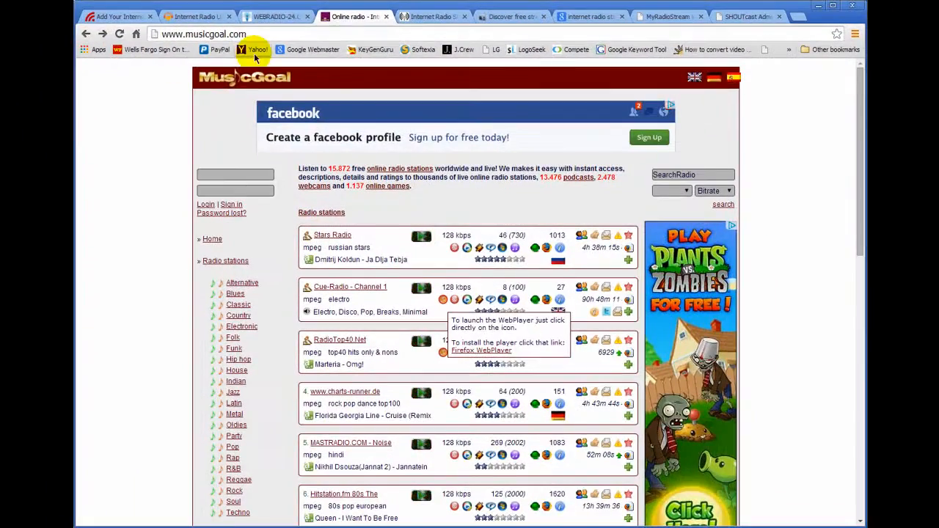
{"action": "mouse_move", "coordinate": [247, 204]}
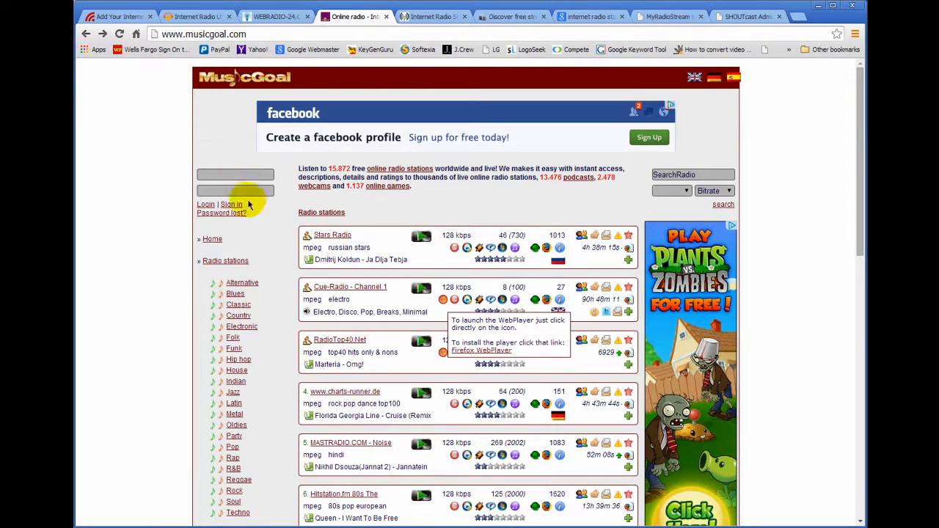
{"action": "scroll", "scroll_direction": "down", "scroll_amount": 3}
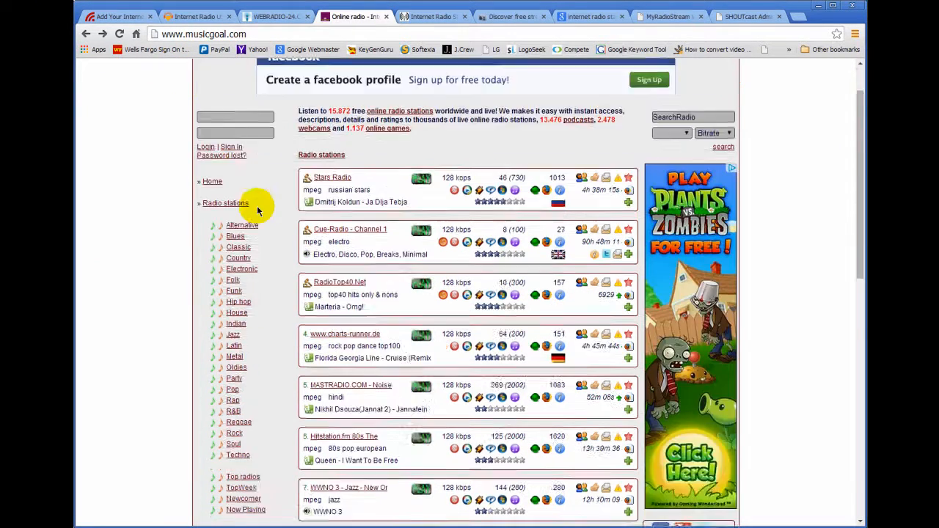
{"action": "scroll", "scroll_direction": "down", "scroll_amount": 3}
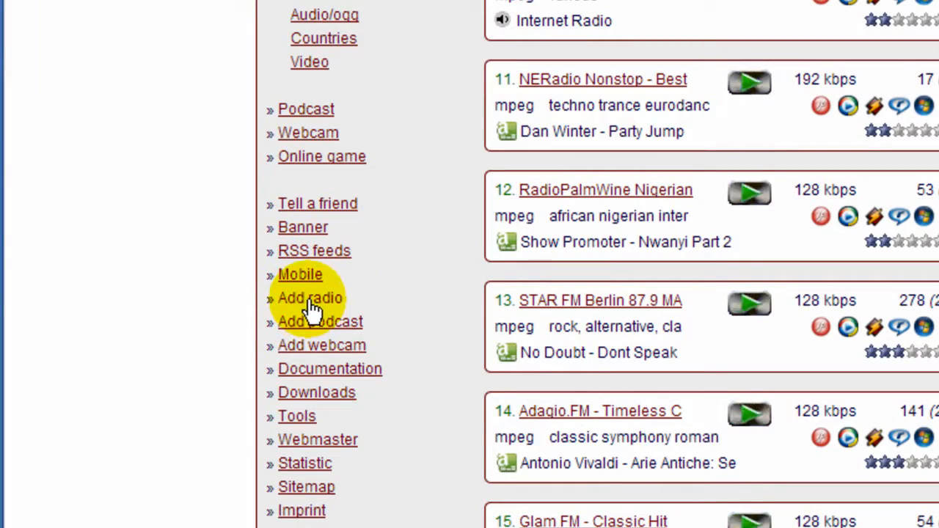
{"action": "left_click", "coordinate": [309, 298]}
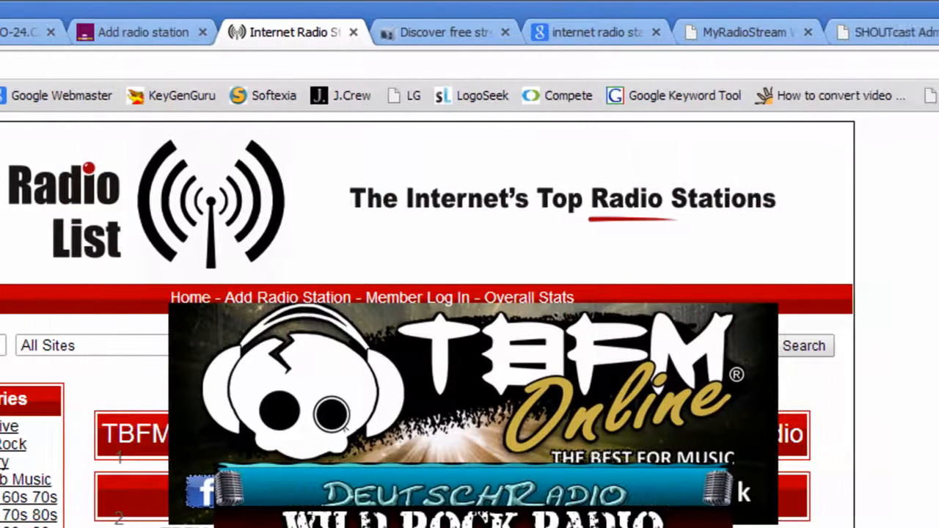
{"action": "mouse_move", "coordinate": [250, 308]}
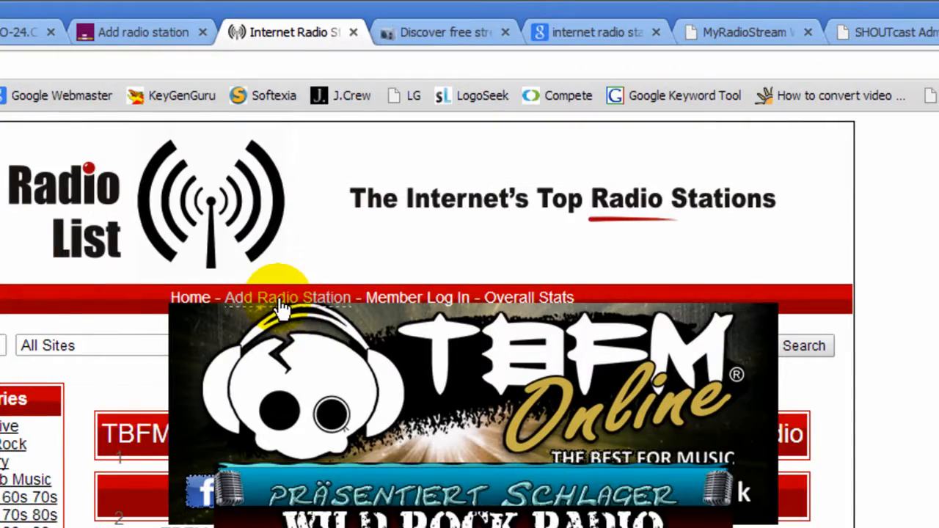
Go to Net Radio List's Add Radio Station sign-up page
{"action": "left_click", "coordinate": [290, 297]}
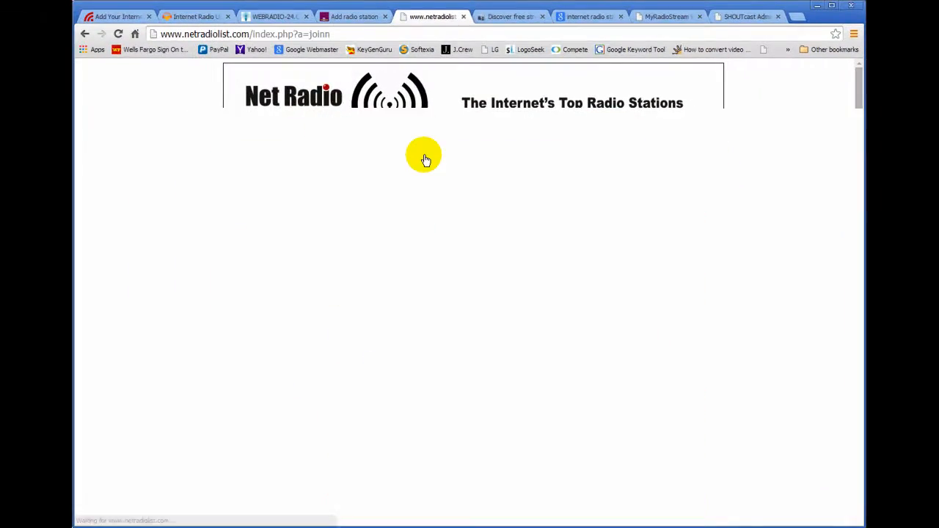
{"action": "mouse_move", "coordinate": [527, 249]}
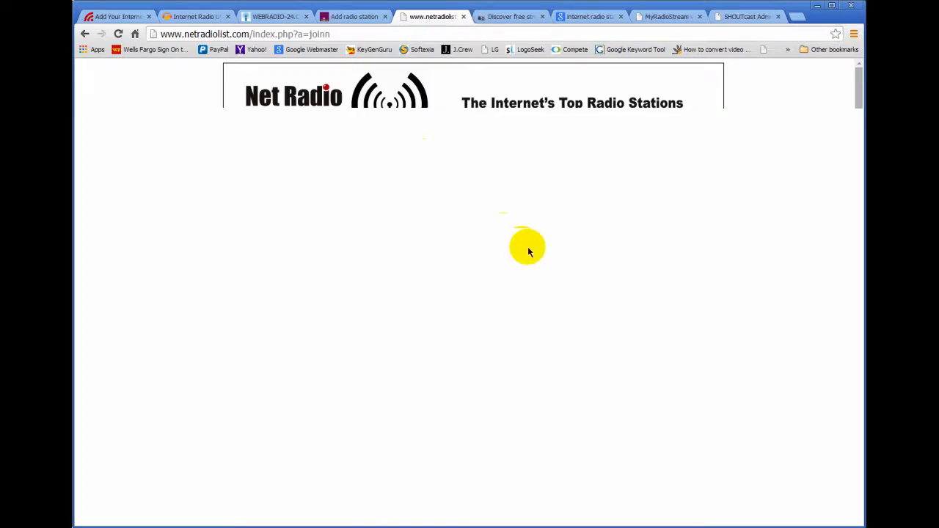
Return to the Net Radio List directory and browse its station banners and listings
{"action": "left_click", "coordinate": [79, 34]}
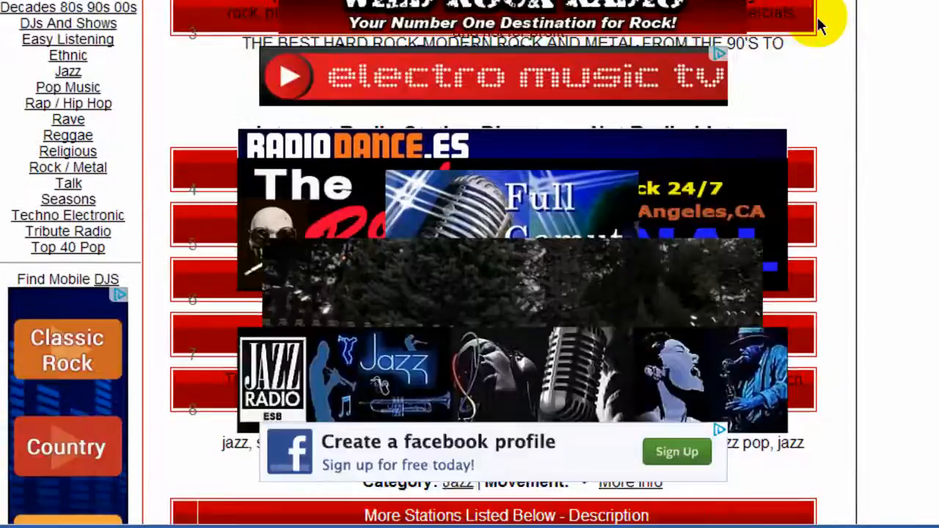
{"action": "scroll", "scroll_direction": "down", "scroll_amount": 3}
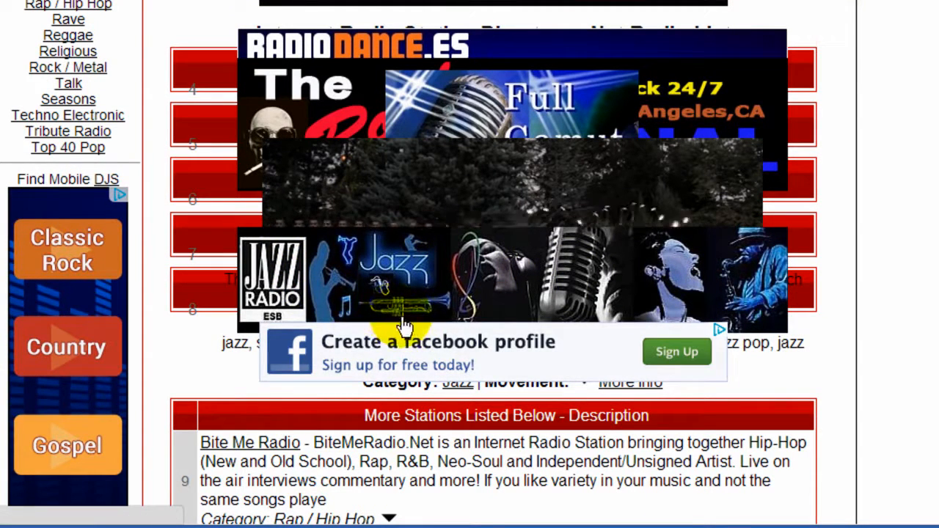
{"action": "mouse_move", "coordinate": [701, 315]}
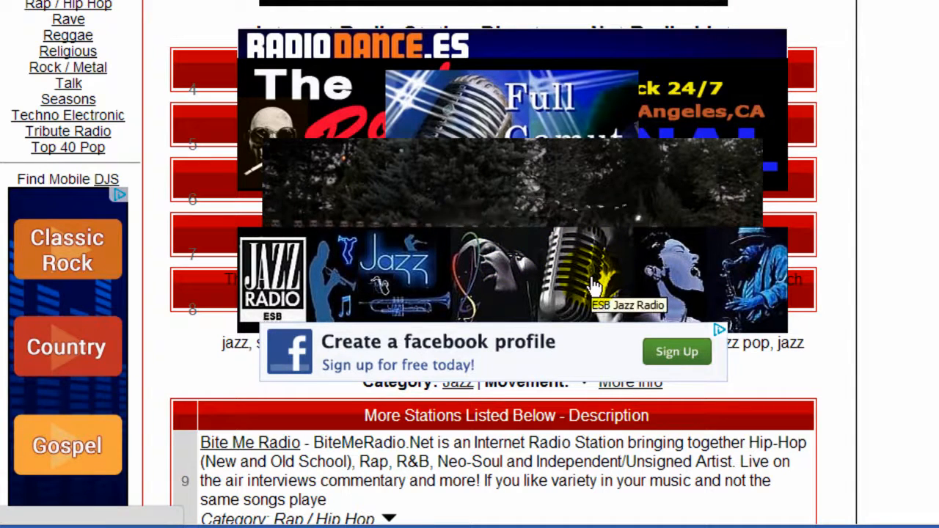
{"action": "mouse_move", "coordinate": [534, 287]}
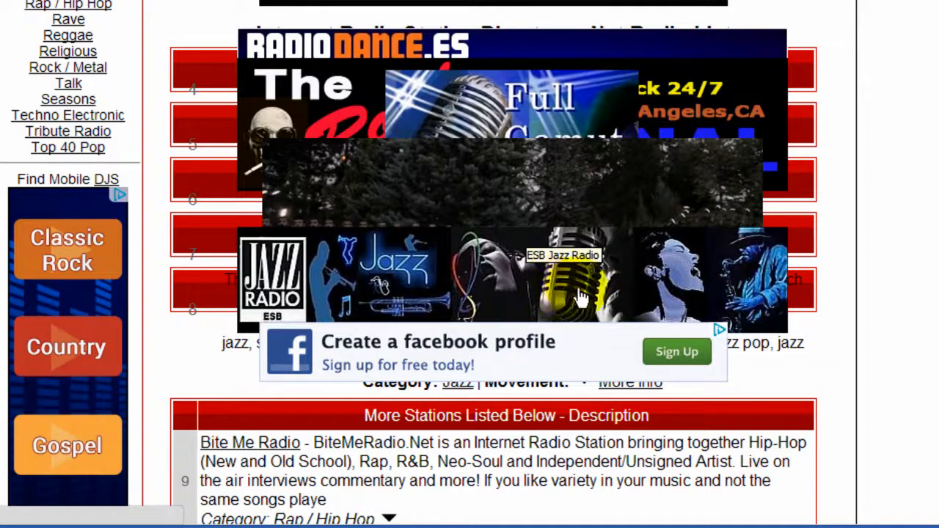
{"action": "mouse_move", "coordinate": [514, 308]}
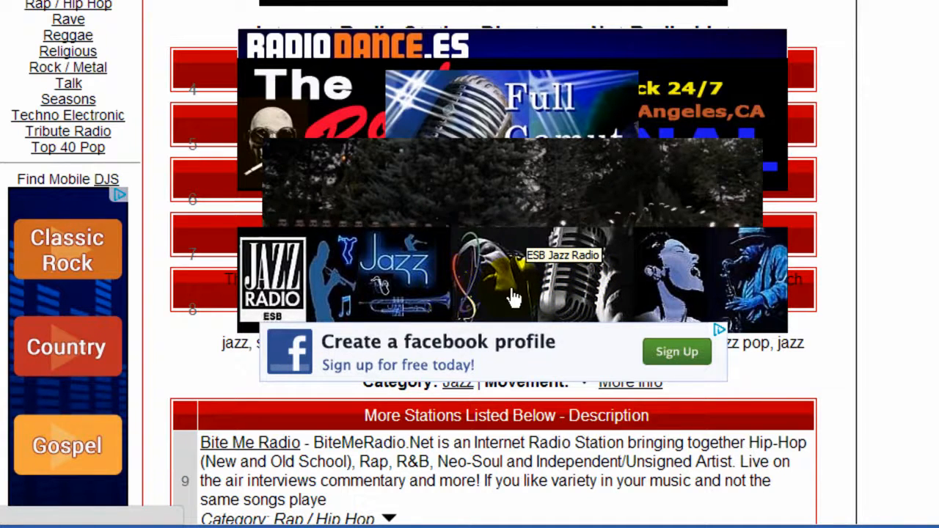
{"action": "mouse_move", "coordinate": [295, 302]}
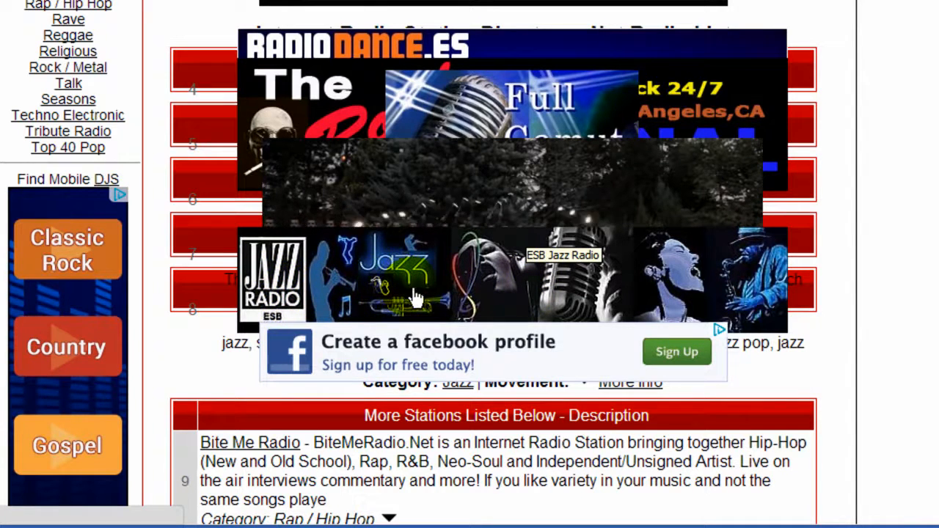
{"action": "mouse_move", "coordinate": [372, 293]}
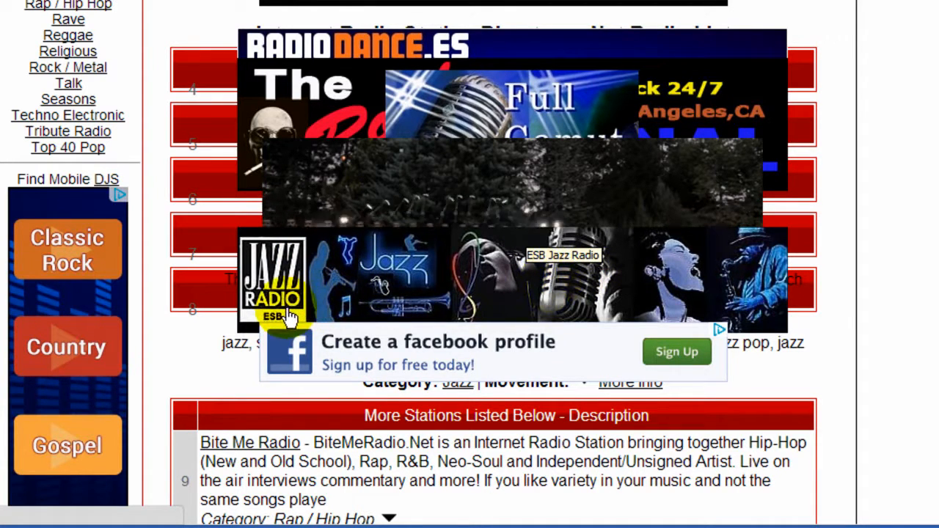
{"action": "mouse_move", "coordinate": [420, 308]}
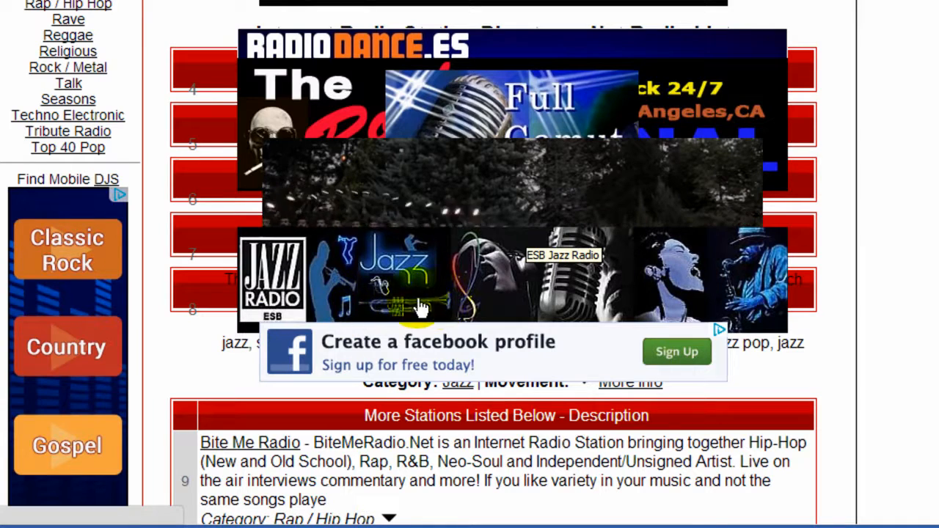
{"action": "mouse_move", "coordinate": [531, 275]}
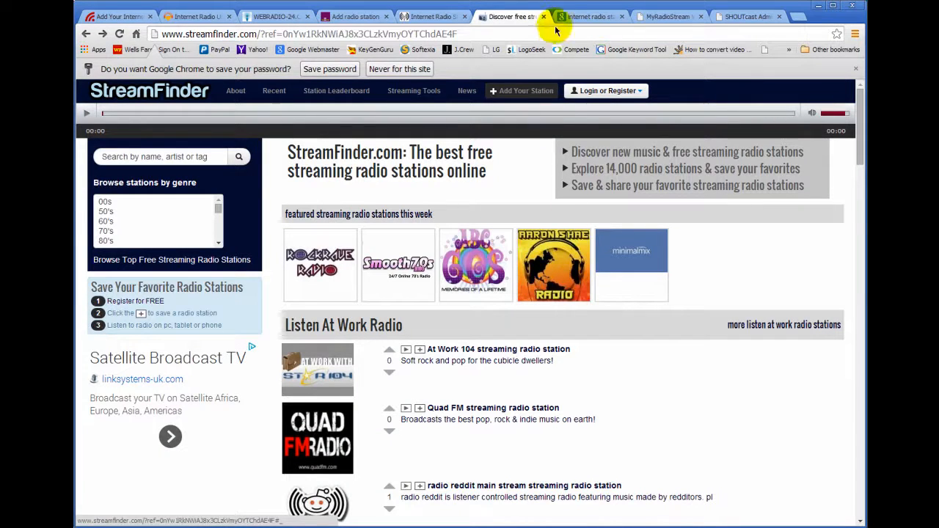
{"action": "mouse_move", "coordinate": [713, 362]}
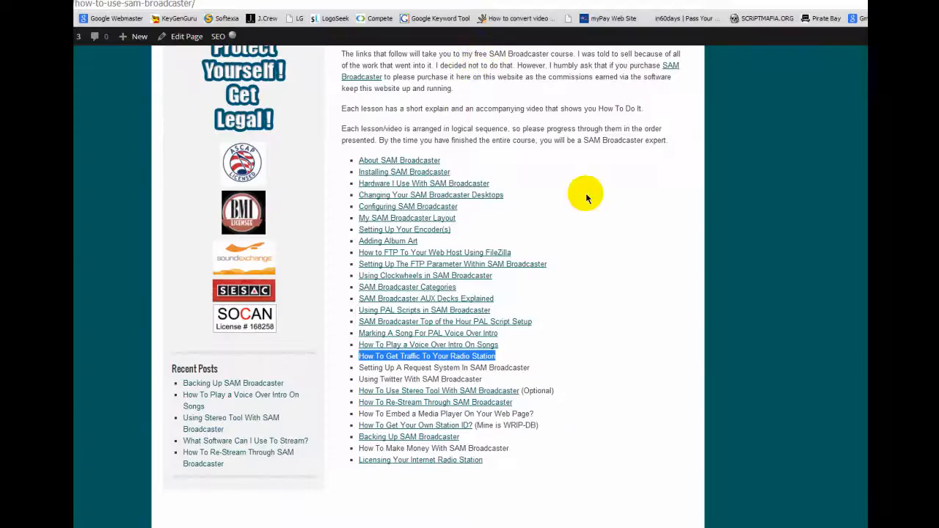
Follow the SAM Broadcaster lessons link to the iTunes Radio Directory listing article
{"action": "left_click", "coordinate": [425, 355]}
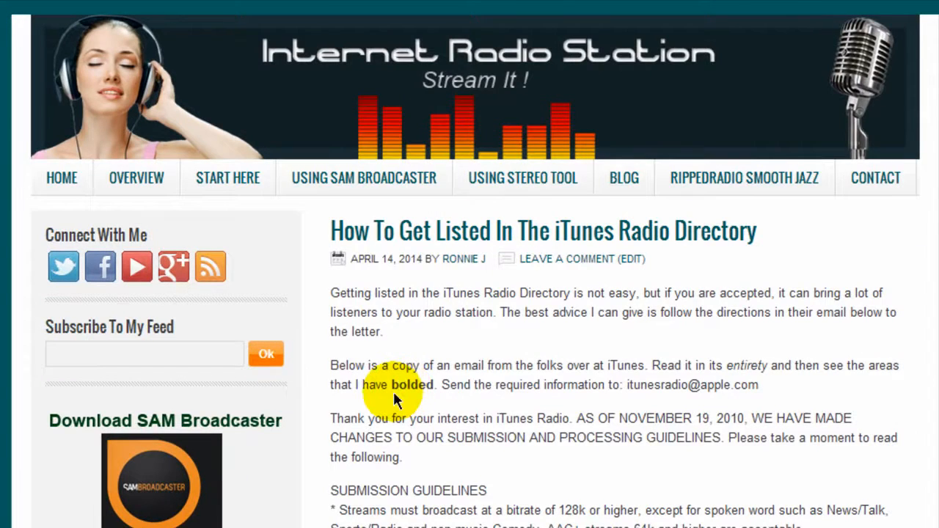
{"action": "mouse_move", "coordinate": [358, 384]}
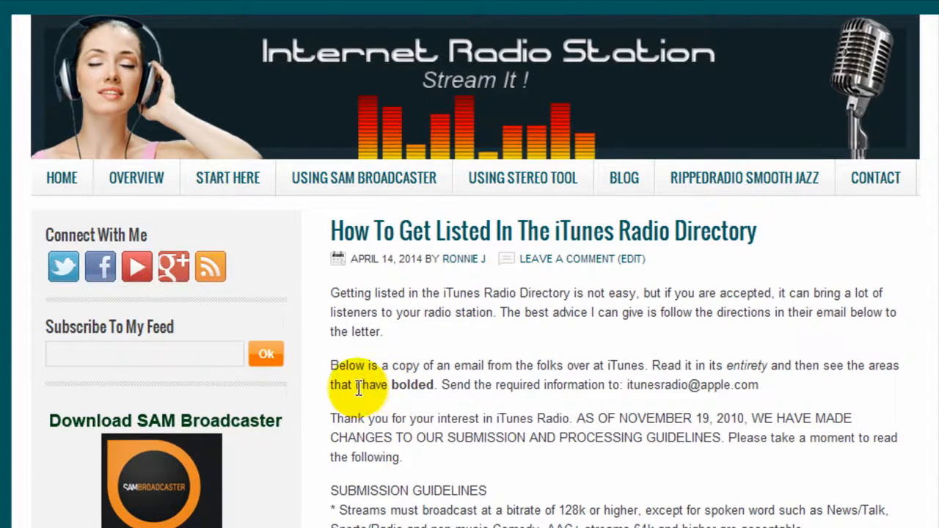
{"action": "scroll", "scroll_direction": "down", "scroll_amount": 3}
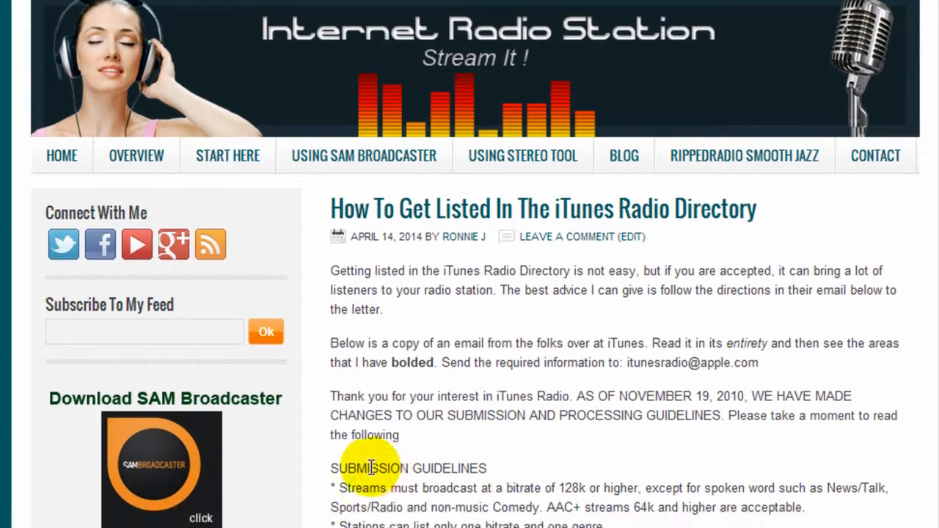
{"action": "scroll", "scroll_direction": "down", "scroll_amount": 3}
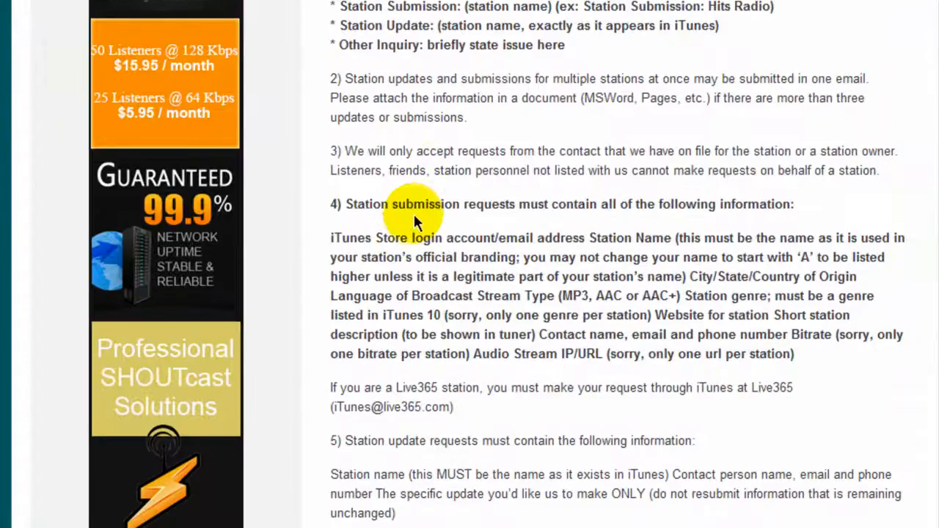
{"action": "scroll", "scroll_direction": "down", "scroll_amount": 3}
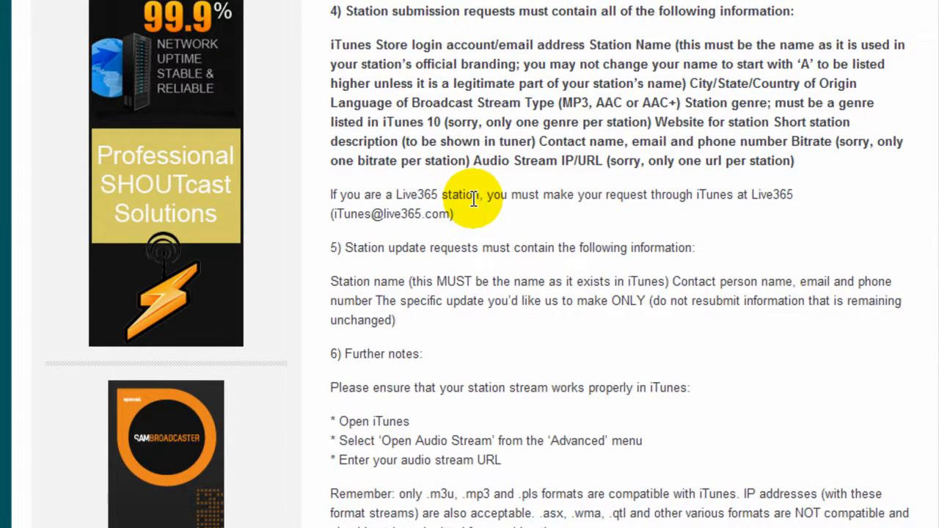
{"action": "scroll", "scroll_direction": "down", "scroll_amount": 3}
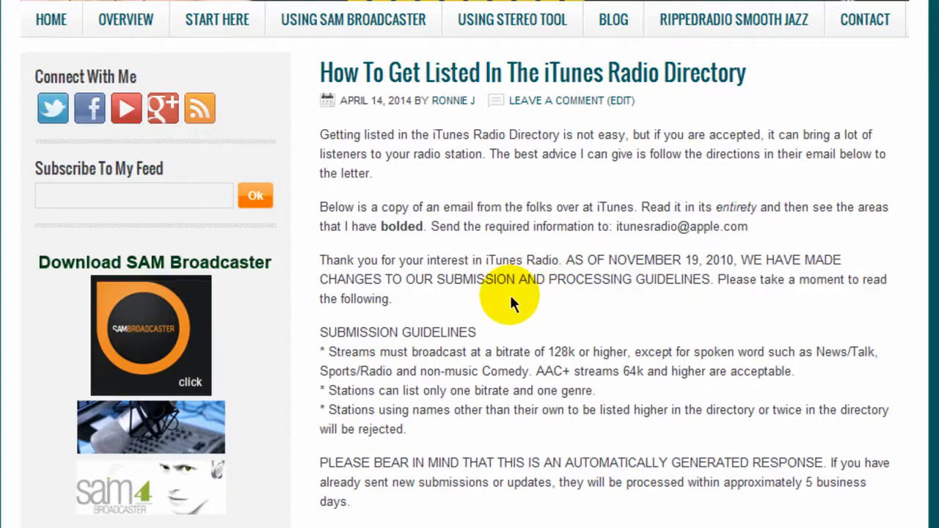
{"action": "scroll", "scroll_direction": "down", "scroll_amount": 3}
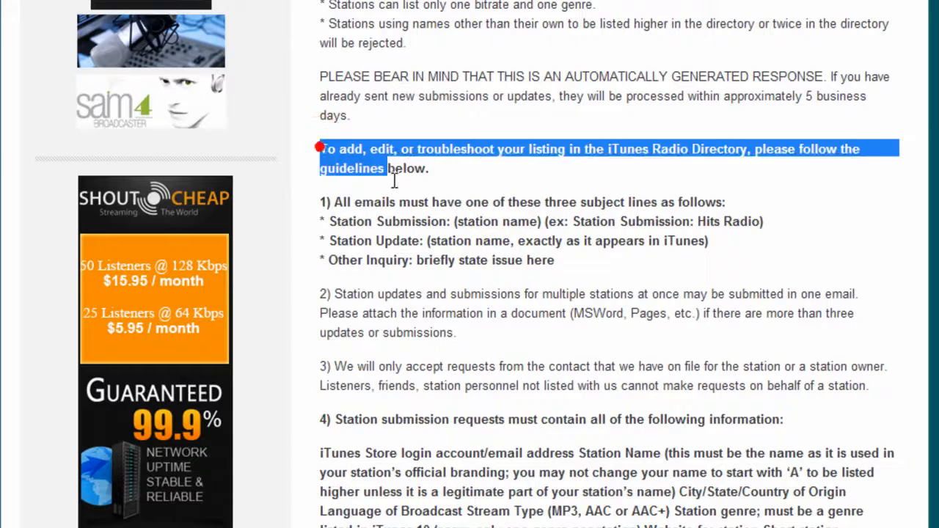
{"action": "scroll", "scroll_direction": "down", "scroll_amount": 3}
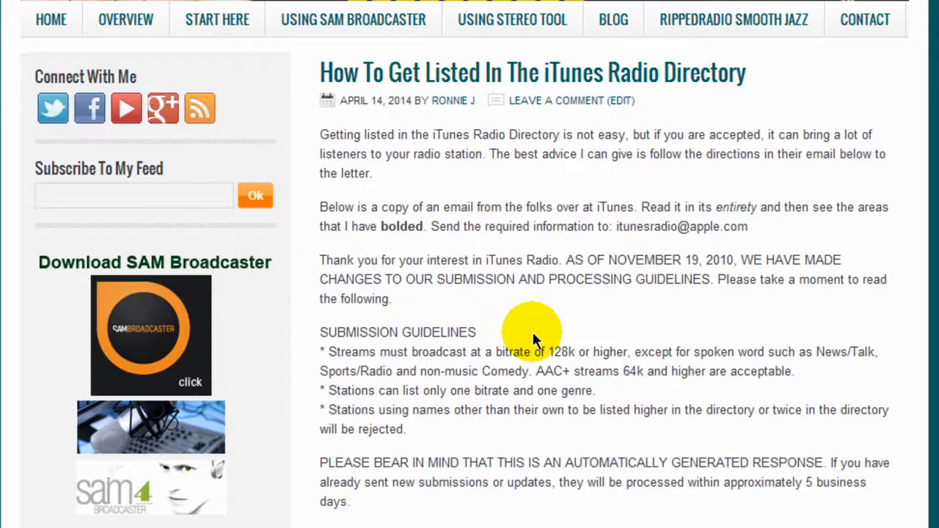
{"action": "double_click", "coordinate": [680, 226]}
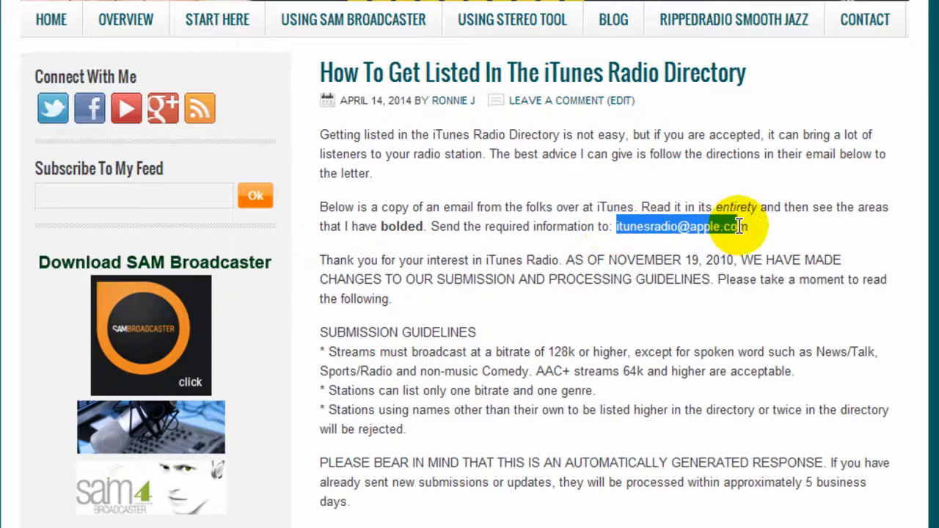
{"action": "mouse_move", "coordinate": [578, 317]}
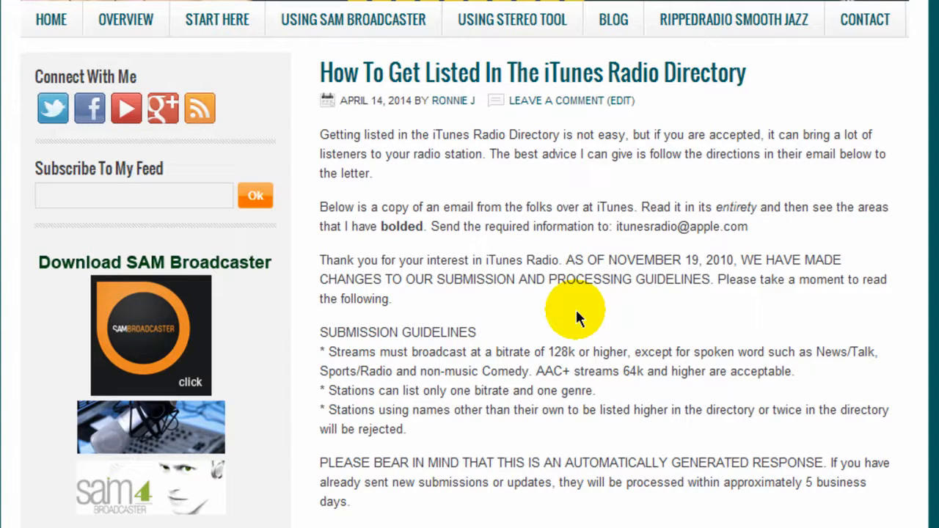
{"action": "mouse_move", "coordinate": [737, 511]}
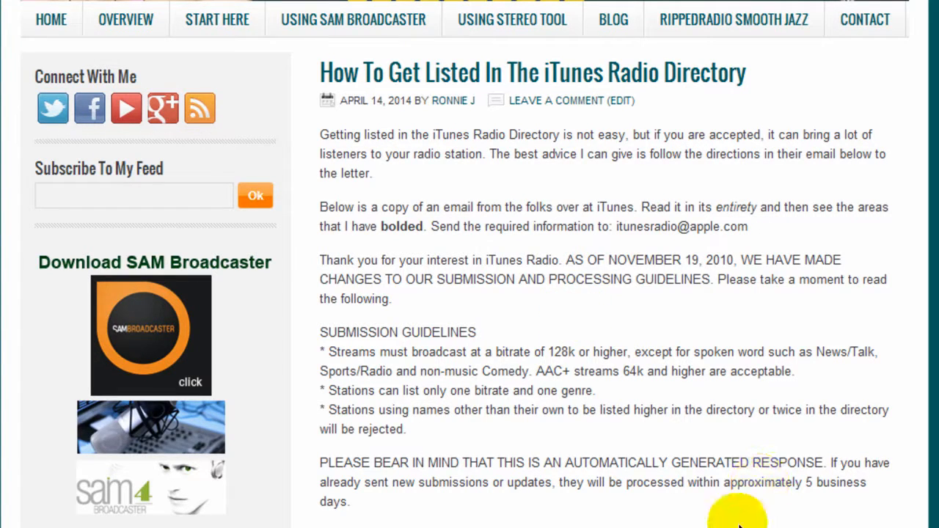
{"action": "mouse_move", "coordinate": [824, 487]}
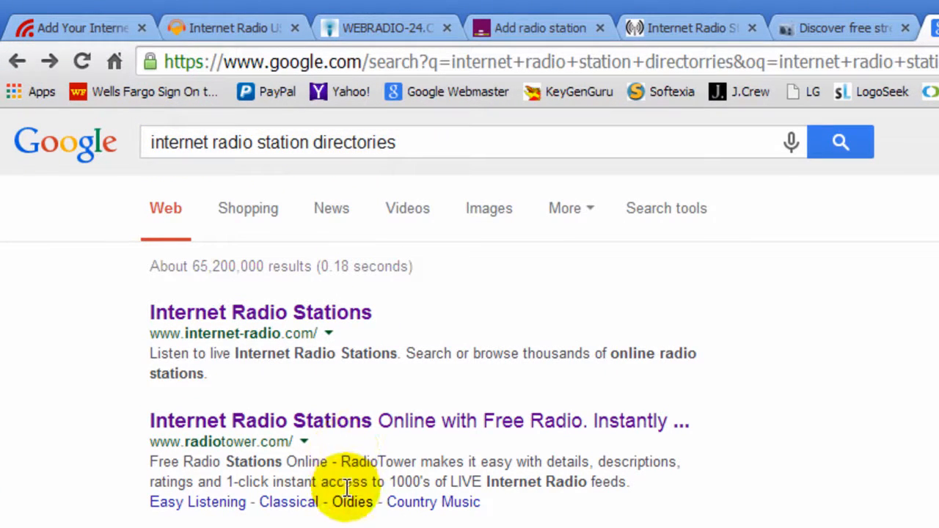
Scroll through the Google results for internet radio station directories and back to the top
{"action": "scroll", "scroll_direction": "down", "scroll_amount": 3}
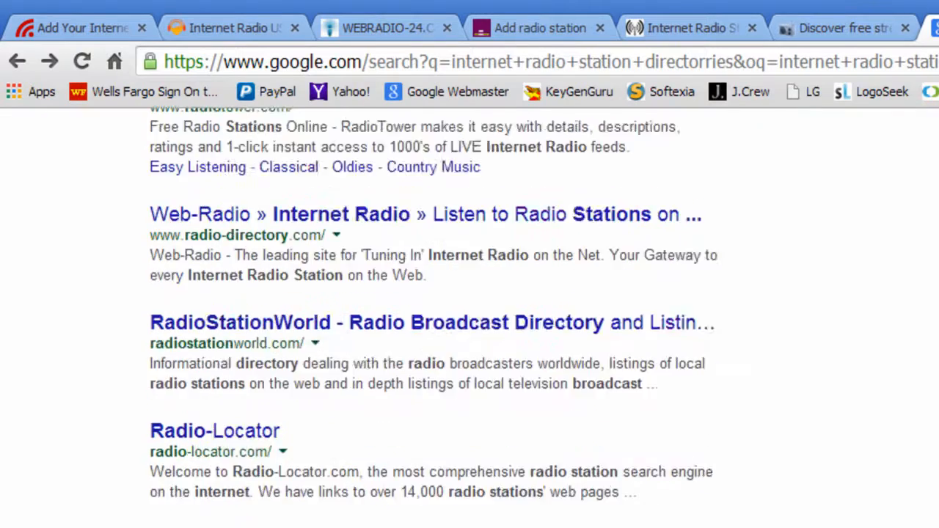
{"action": "scroll", "scroll_direction": "up", "scroll_amount": 3}
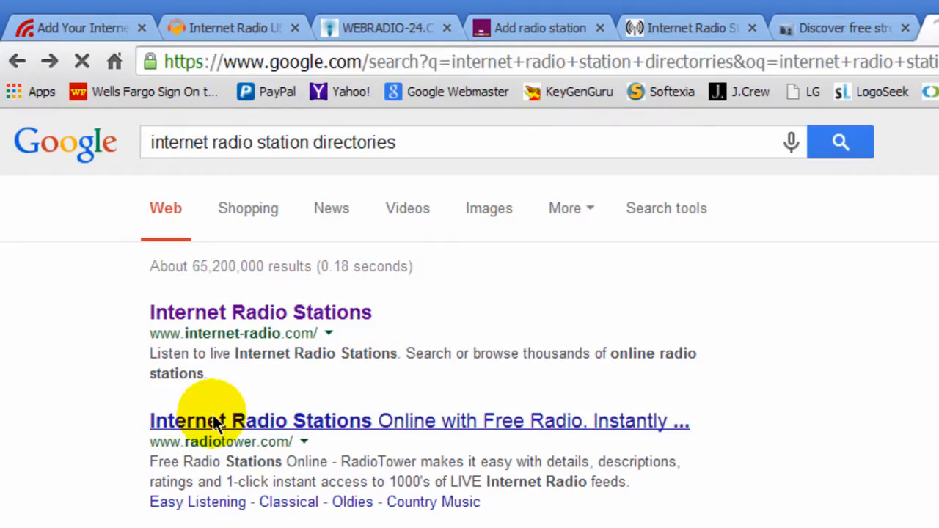
{"action": "left_click", "coordinate": [220, 421]}
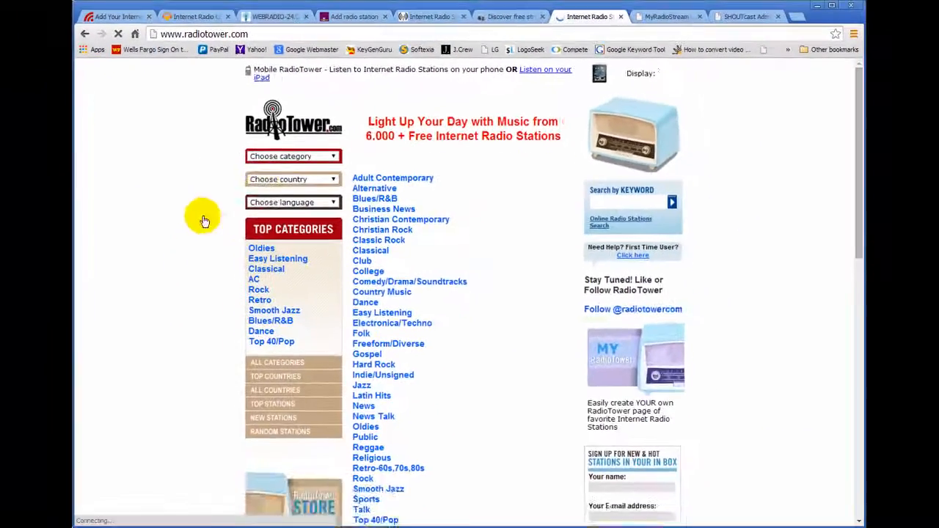
{"action": "scroll", "scroll_direction": "down", "scroll_amount": 3}
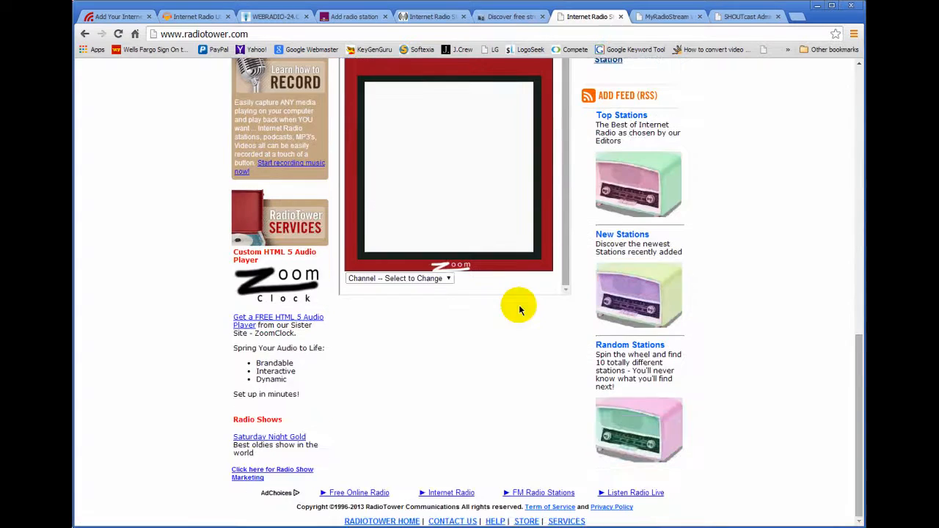
{"action": "mouse_move", "coordinate": [497, 495]}
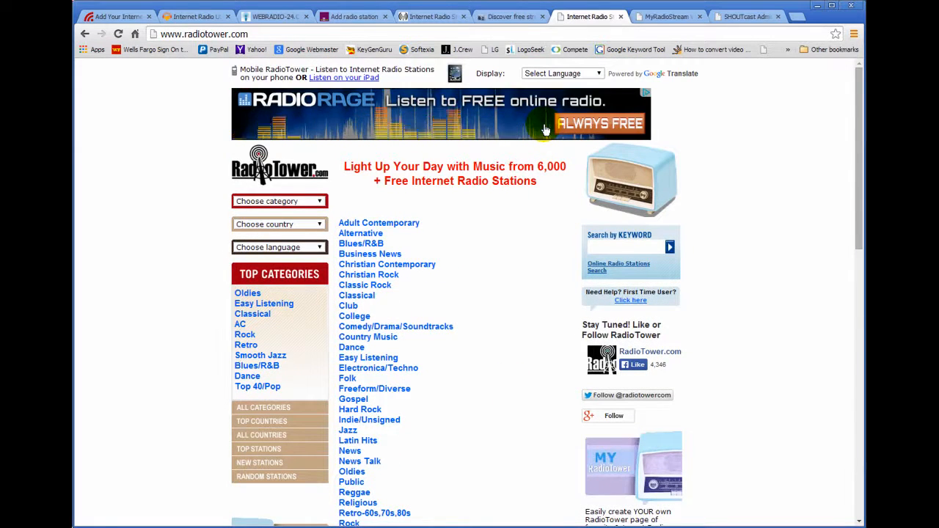
{"action": "mouse_move", "coordinate": [648, 50]}
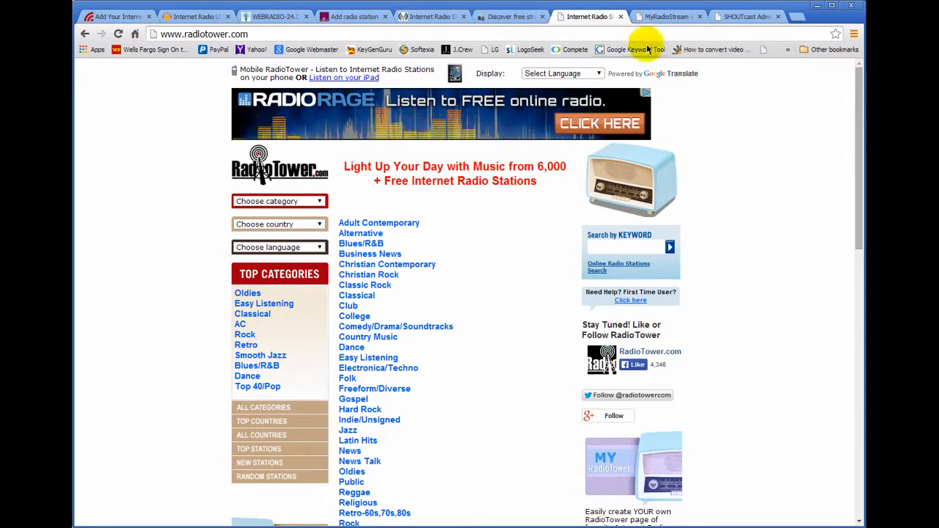
{"action": "mouse_move", "coordinate": [668, 17]}
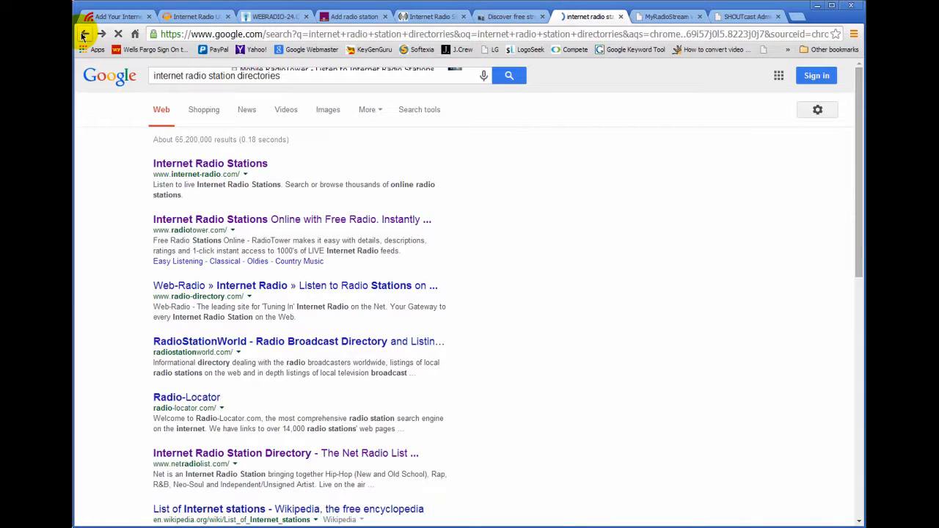
Return to the Google results and scroll past Streema, vTuner and StreamLicensing.com to the related searches
{"action": "left_click", "coordinate": [198, 341]}
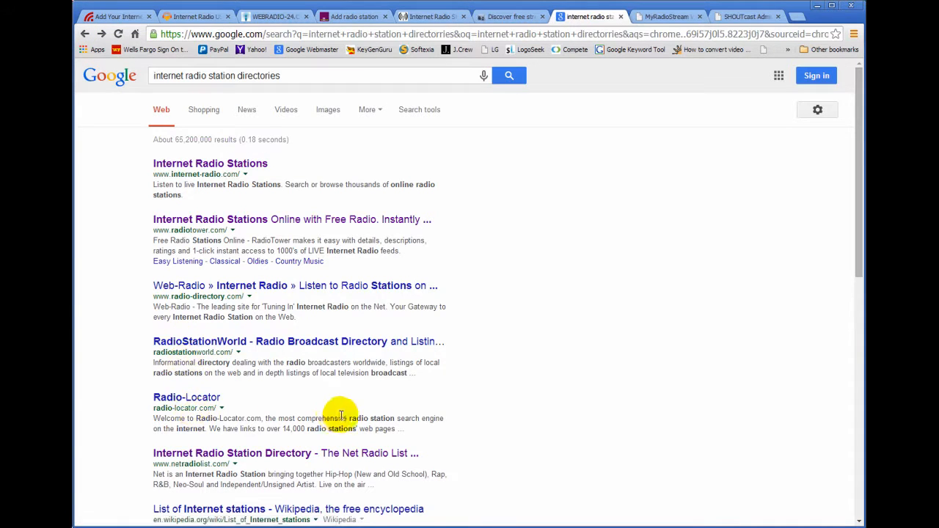
{"action": "scroll", "scroll_direction": "down", "scroll_amount": 3}
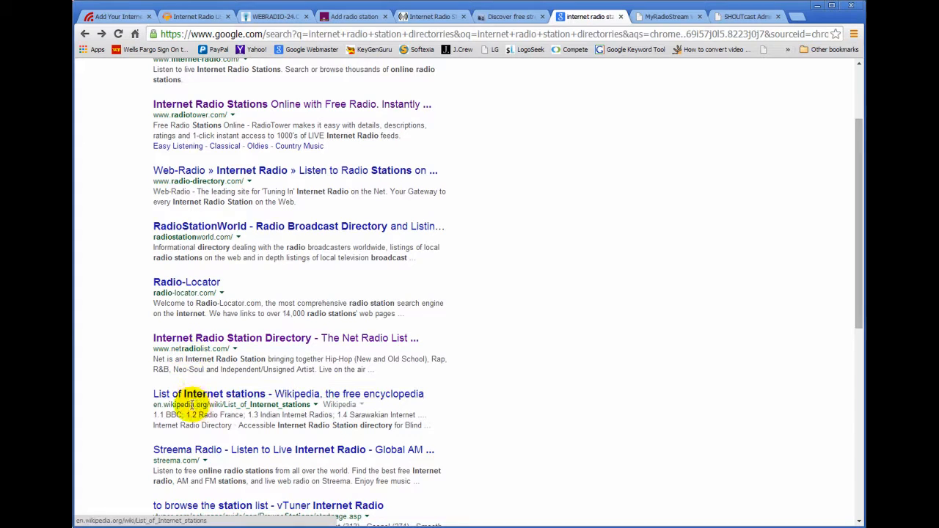
{"action": "mouse_move", "coordinate": [199, 402]}
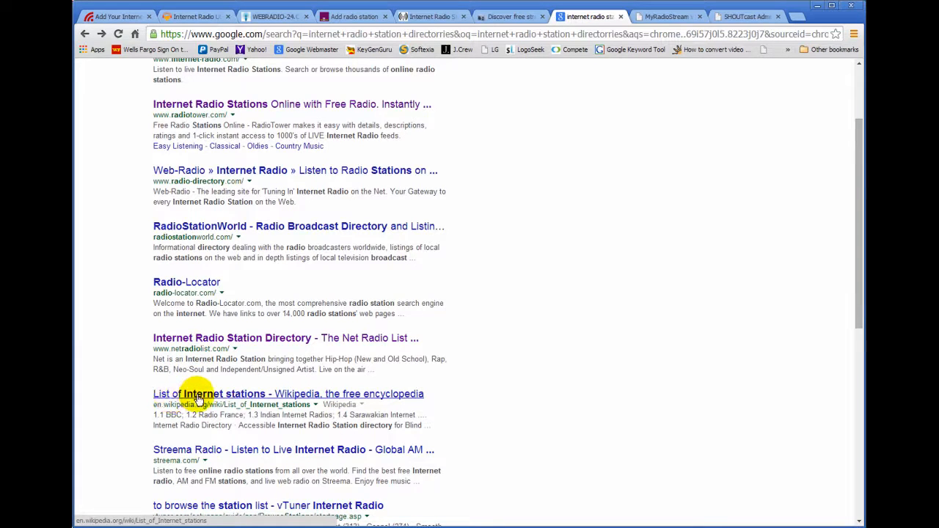
{"action": "mouse_move", "coordinate": [290, 396]}
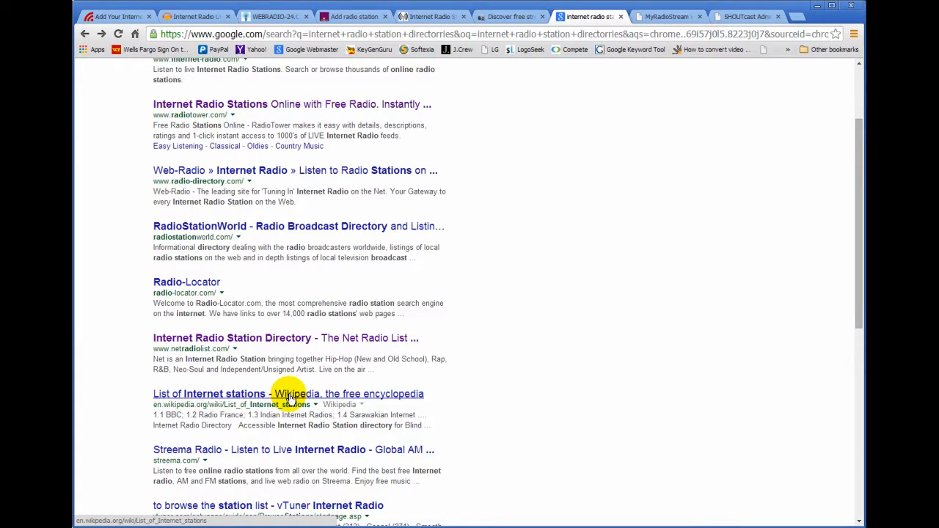
{"action": "scroll", "scroll_direction": "down", "scroll_amount": 3}
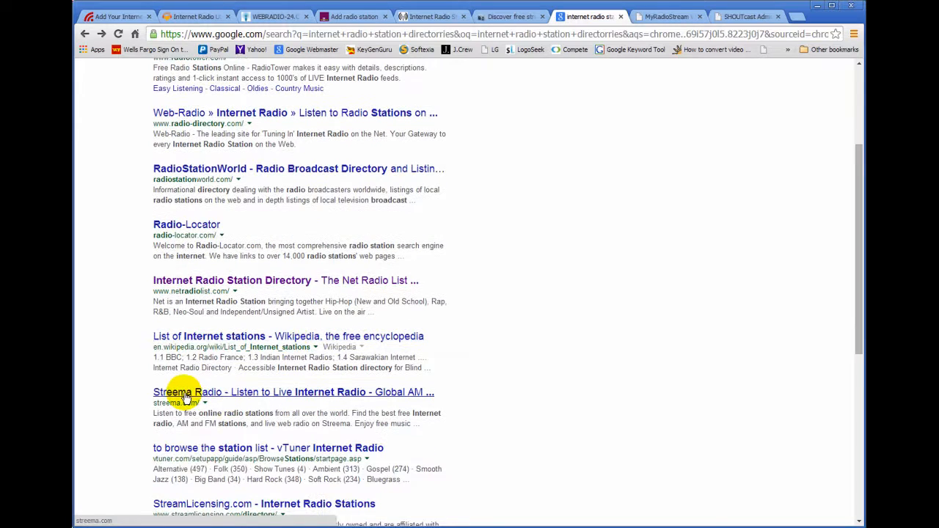
{"action": "scroll", "scroll_direction": "down", "scroll_amount": 3}
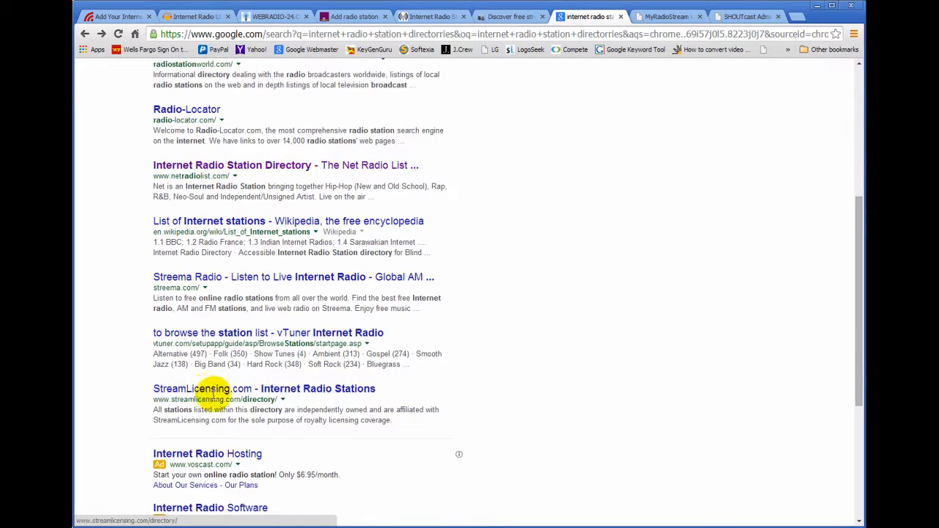
{"action": "scroll", "scroll_direction": "down", "scroll_amount": 3}
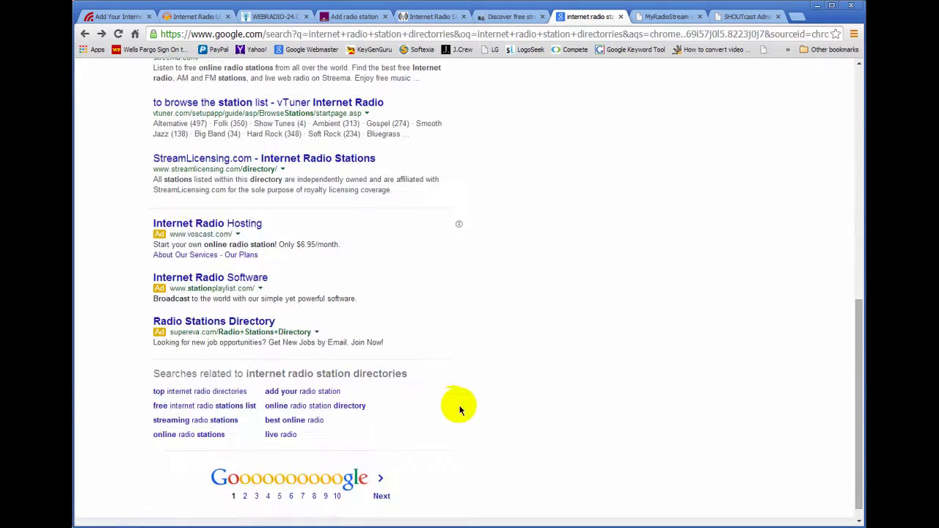
{"action": "scroll", "scroll_direction": "up", "scroll_amount": 3}
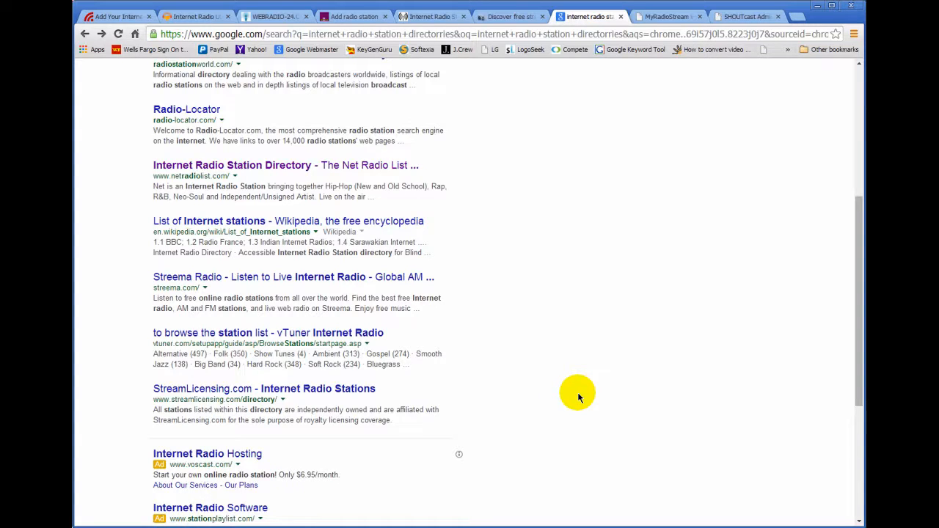
{"action": "mouse_move", "coordinate": [573, 394]}
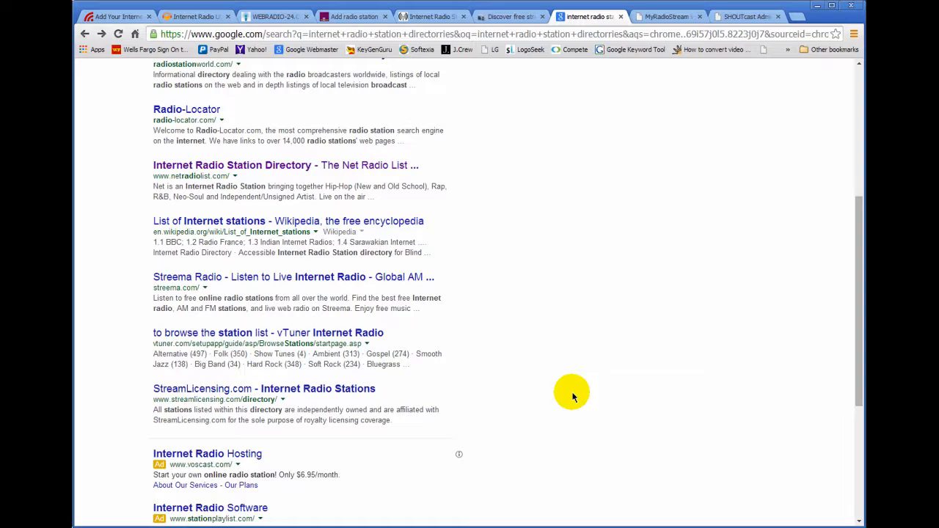
{"action": "mouse_move", "coordinate": [559, 399]}
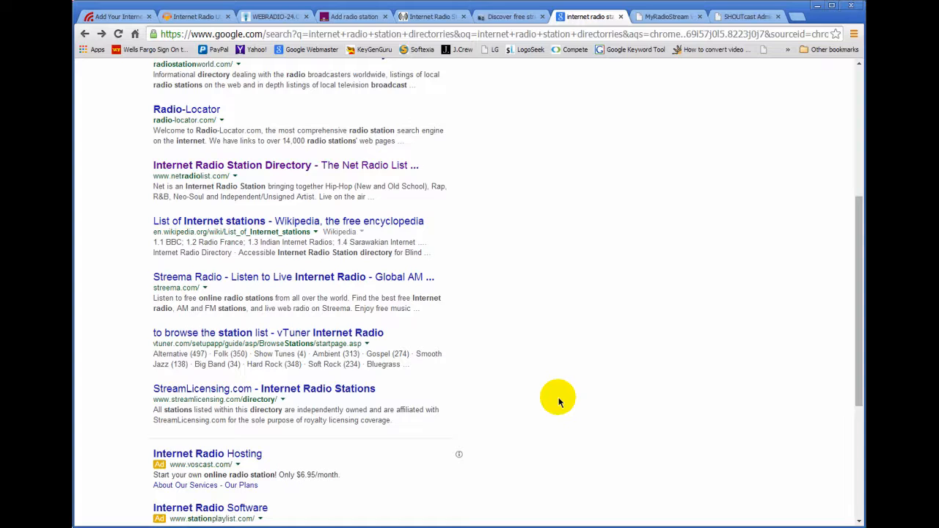
{"action": "mouse_move", "coordinate": [731, 326]}
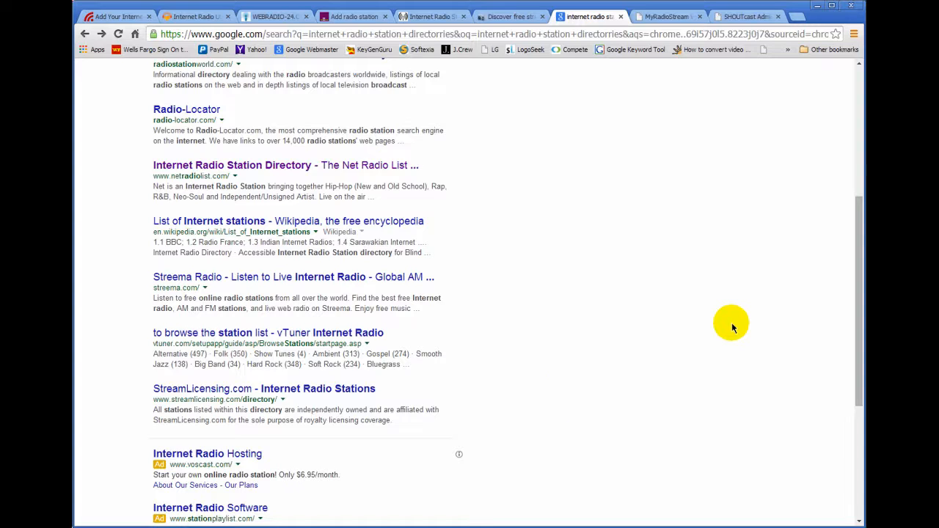